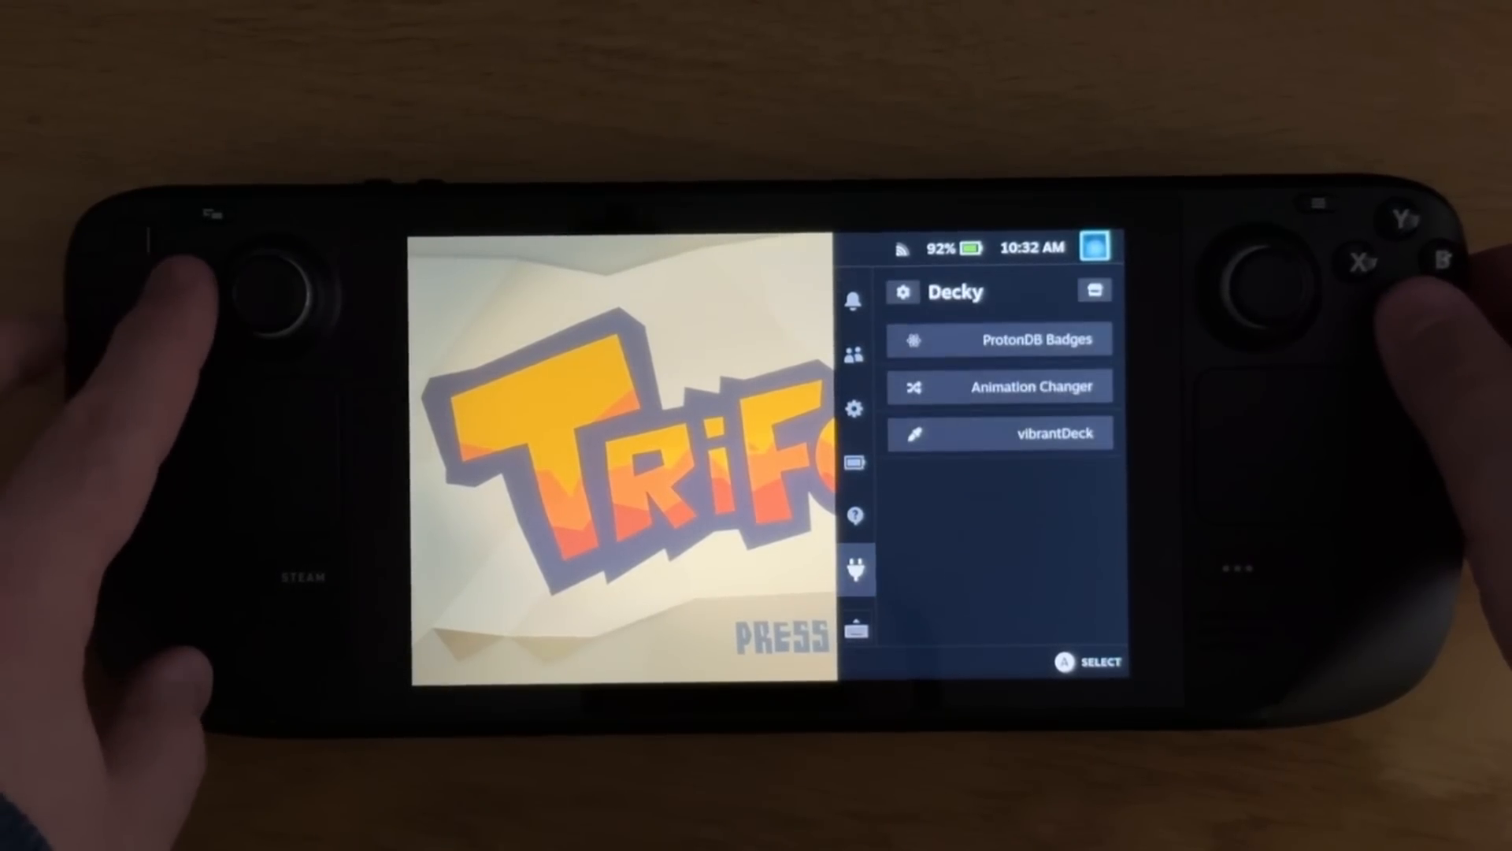
# Open vibrantDeck, push saturation to about 190, then tune it down to around 140
pyautogui.click(1032, 434)
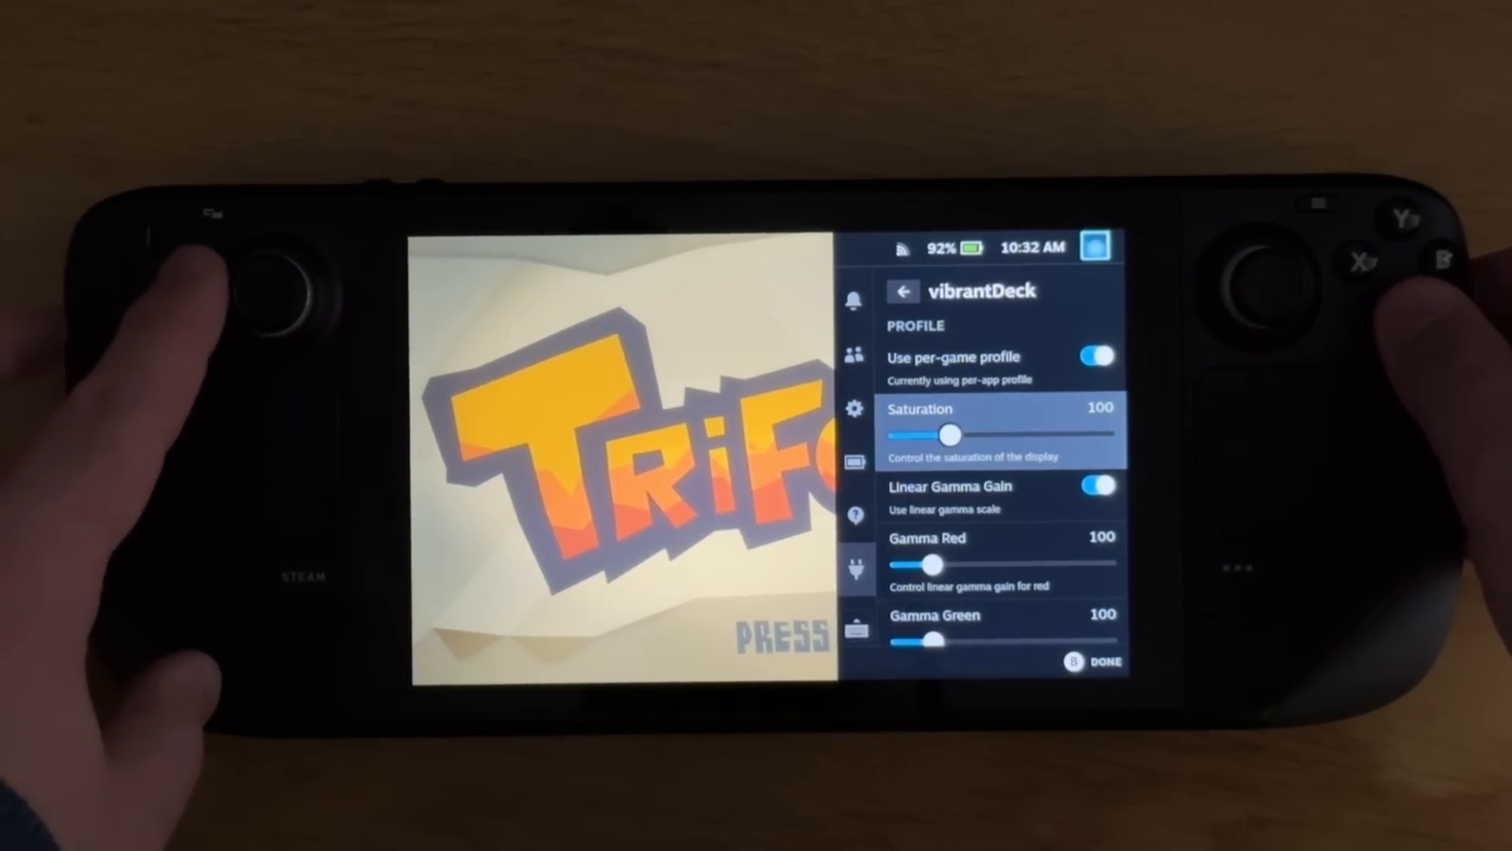
pyautogui.moveTo(921, 434); pyautogui.dragTo(993, 435)
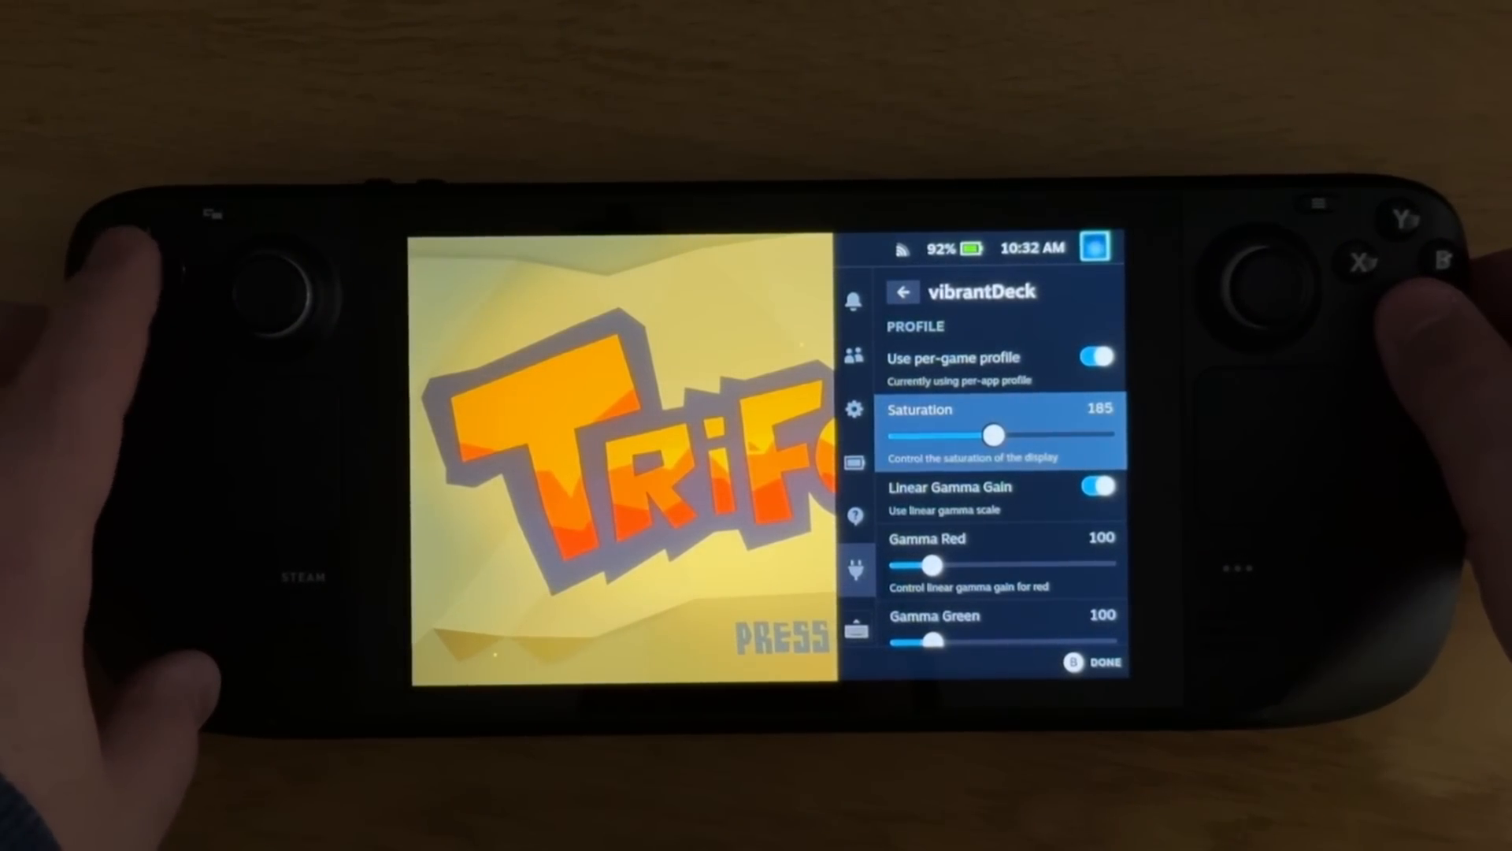
pyautogui.moveTo(993, 435); pyautogui.dragTo(1022, 435)
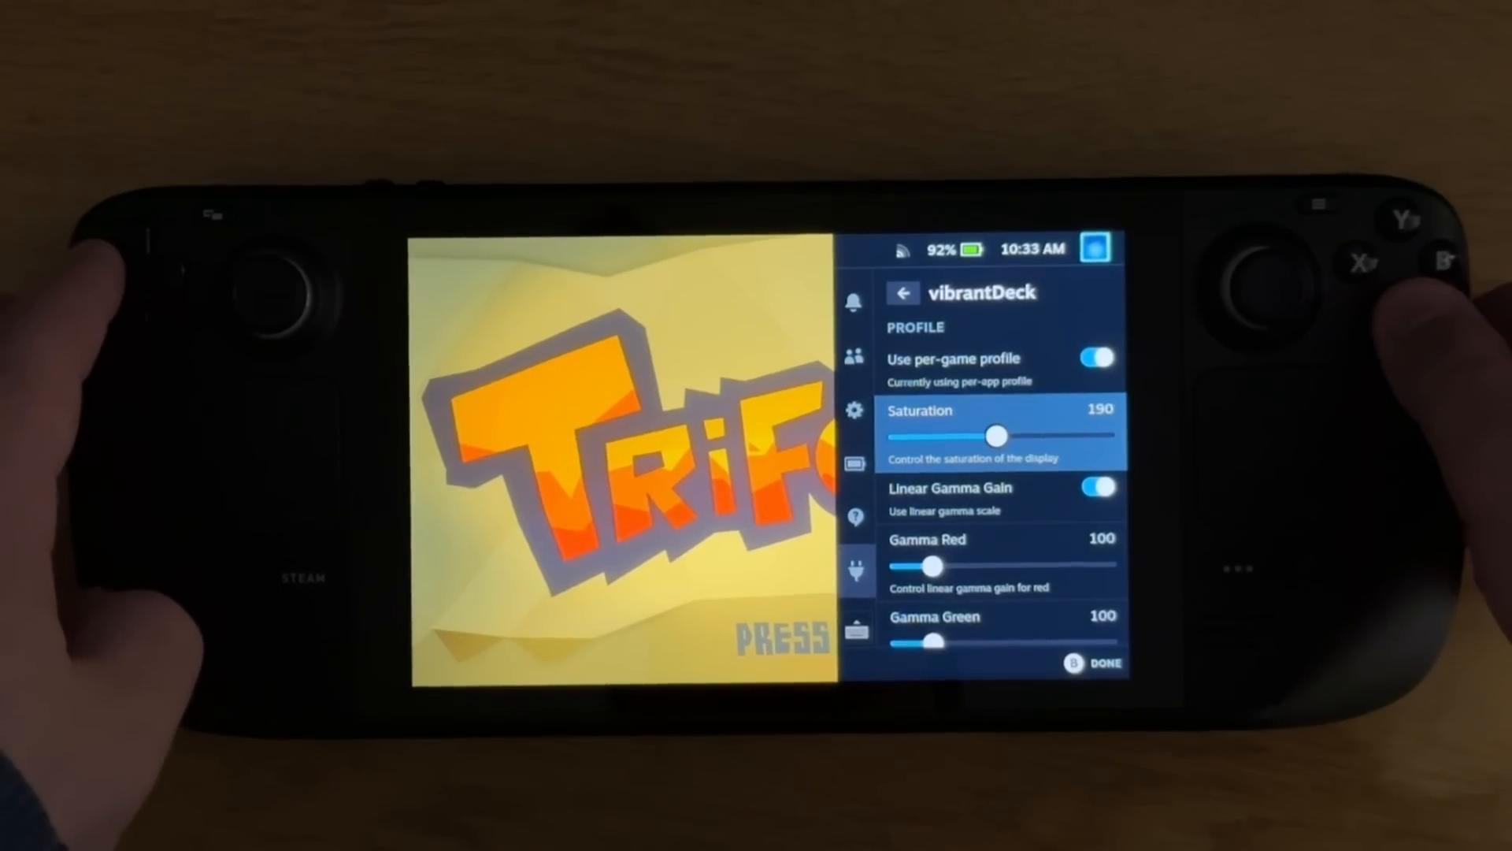
pyautogui.moveTo(995, 436); pyautogui.dragTo(971, 436)
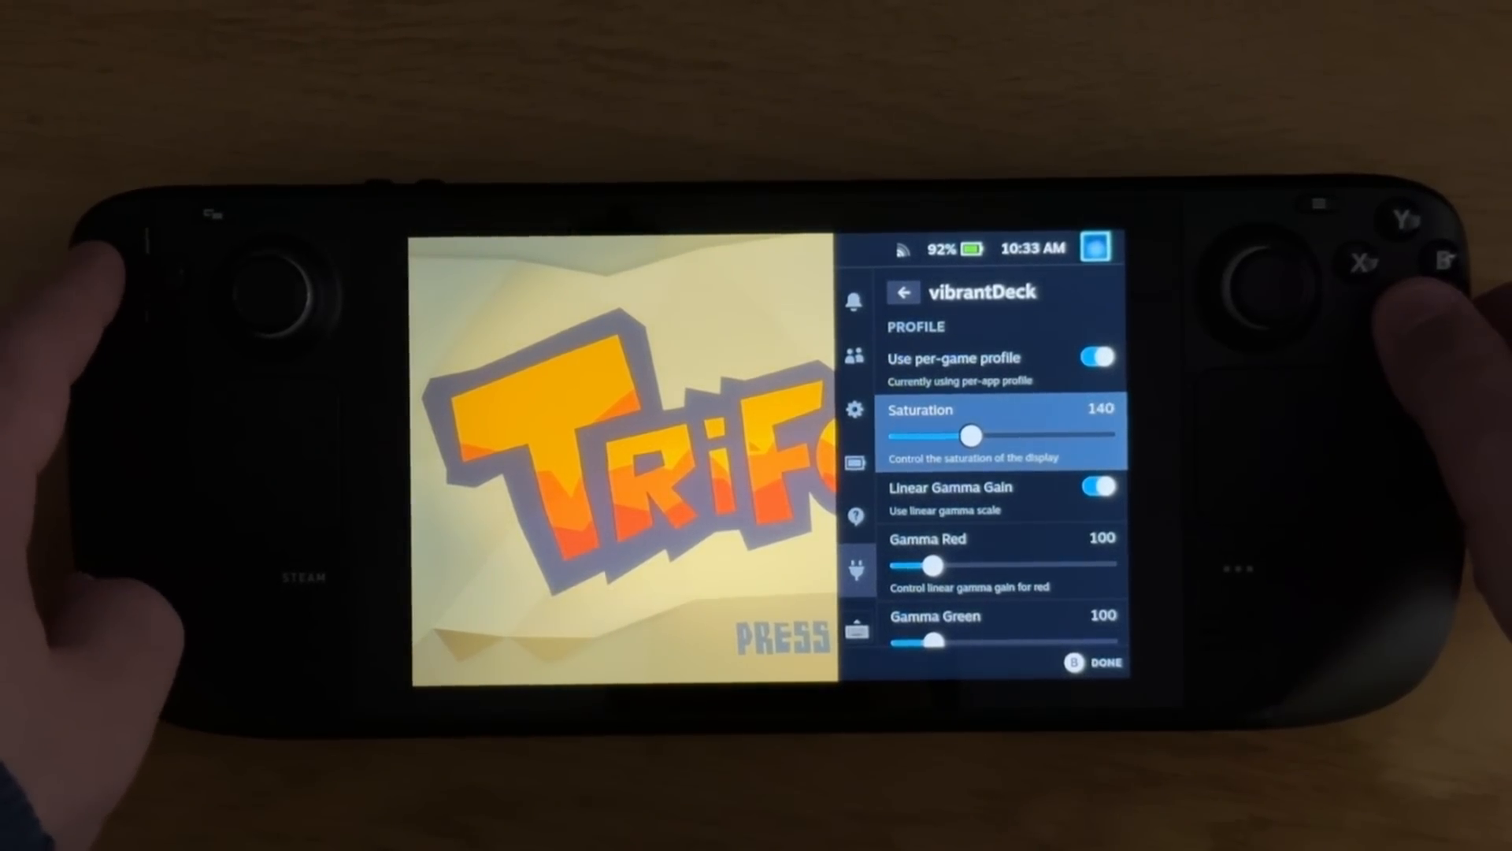
pyautogui.moveTo(972, 435); pyautogui.dragTo(949, 435)
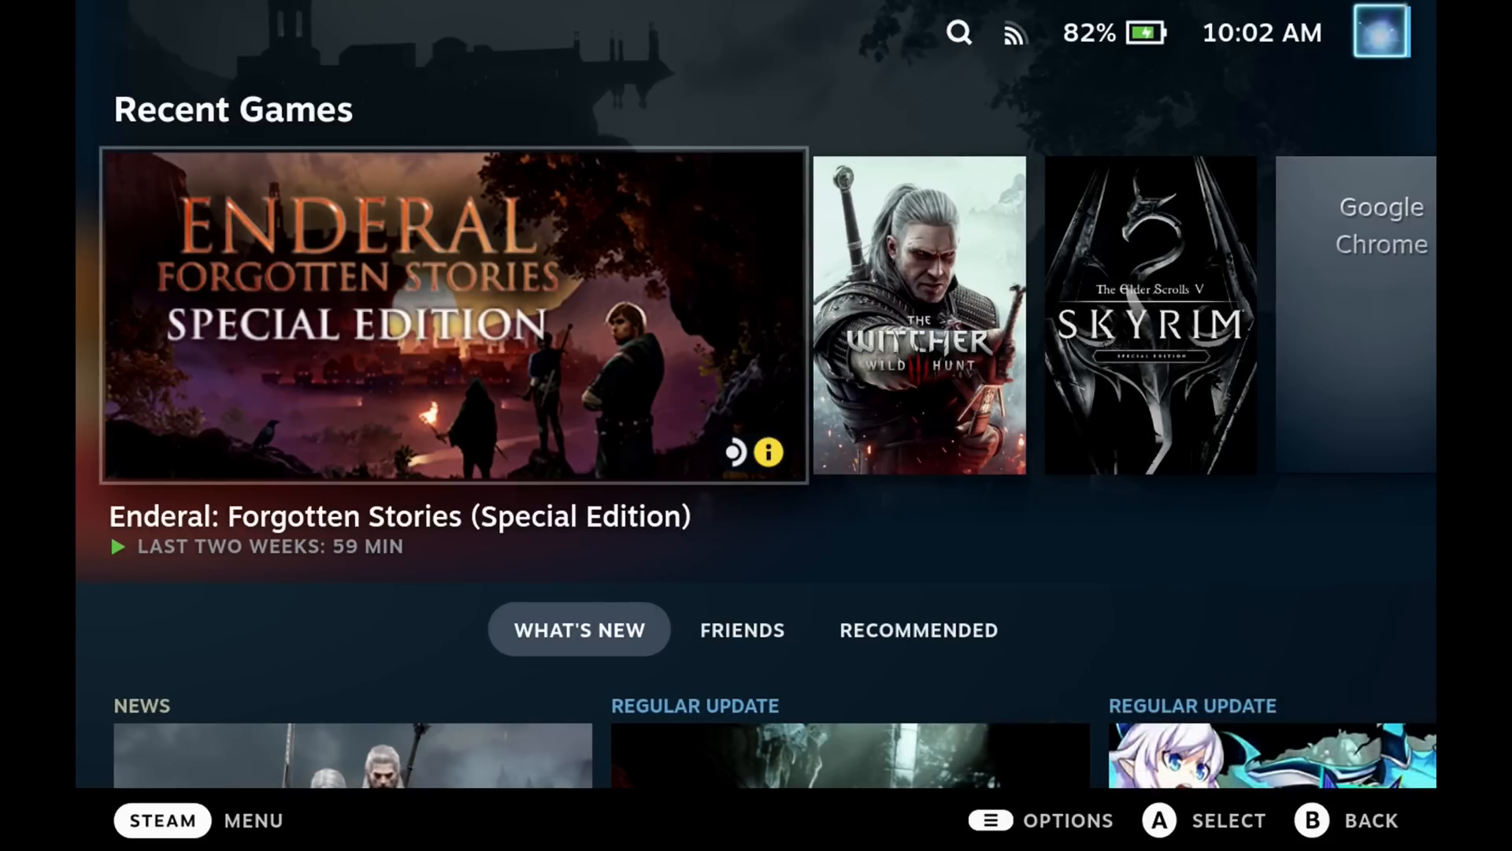
# Switch from Gaming Mode to Desktop Mode and launch Google Chrome from the application launcher
pyautogui.click(163, 820)
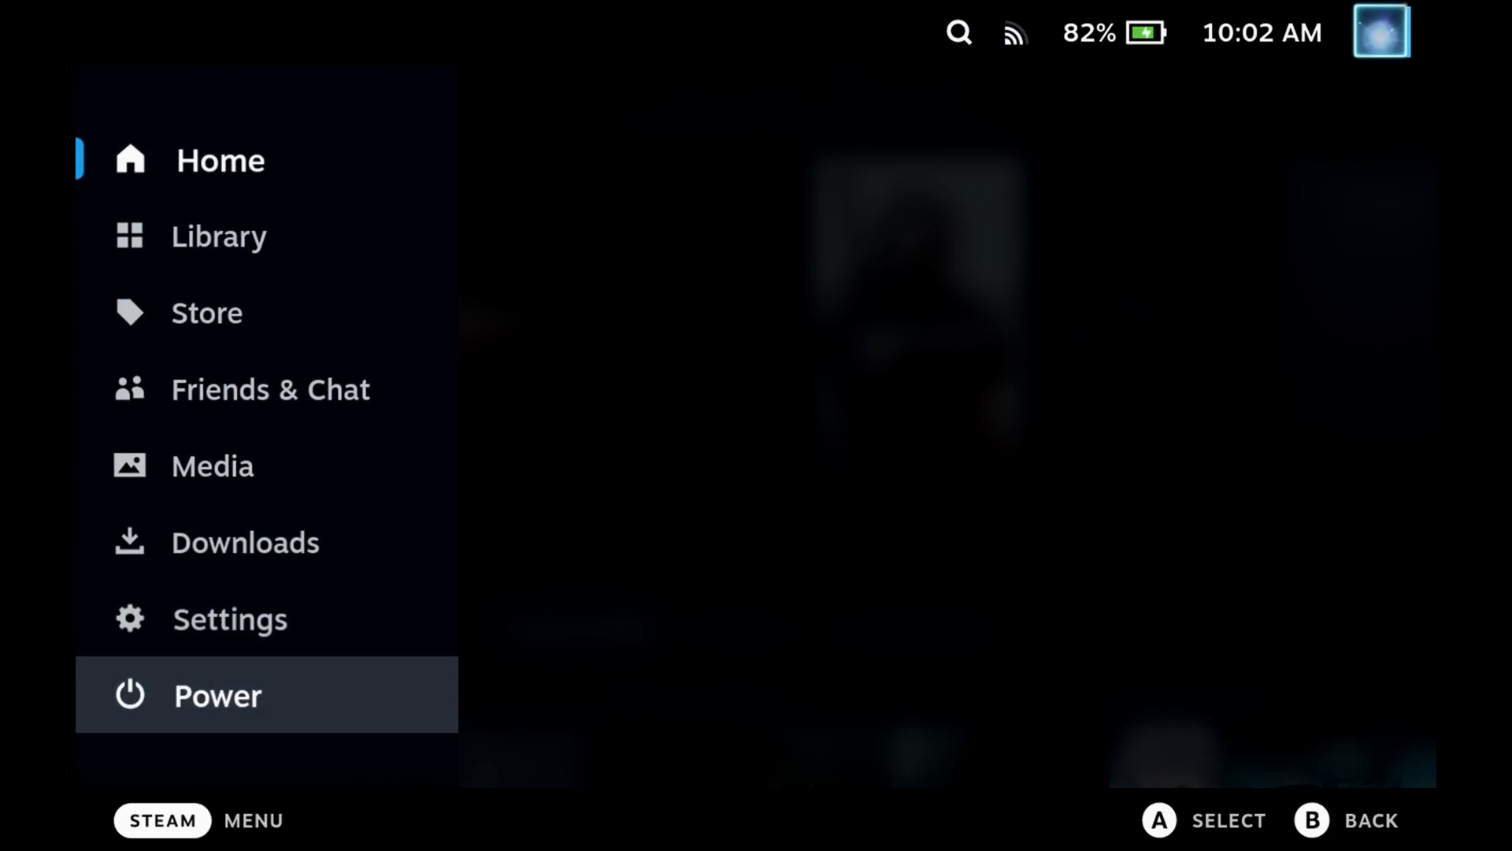
pyautogui.click(218, 696)
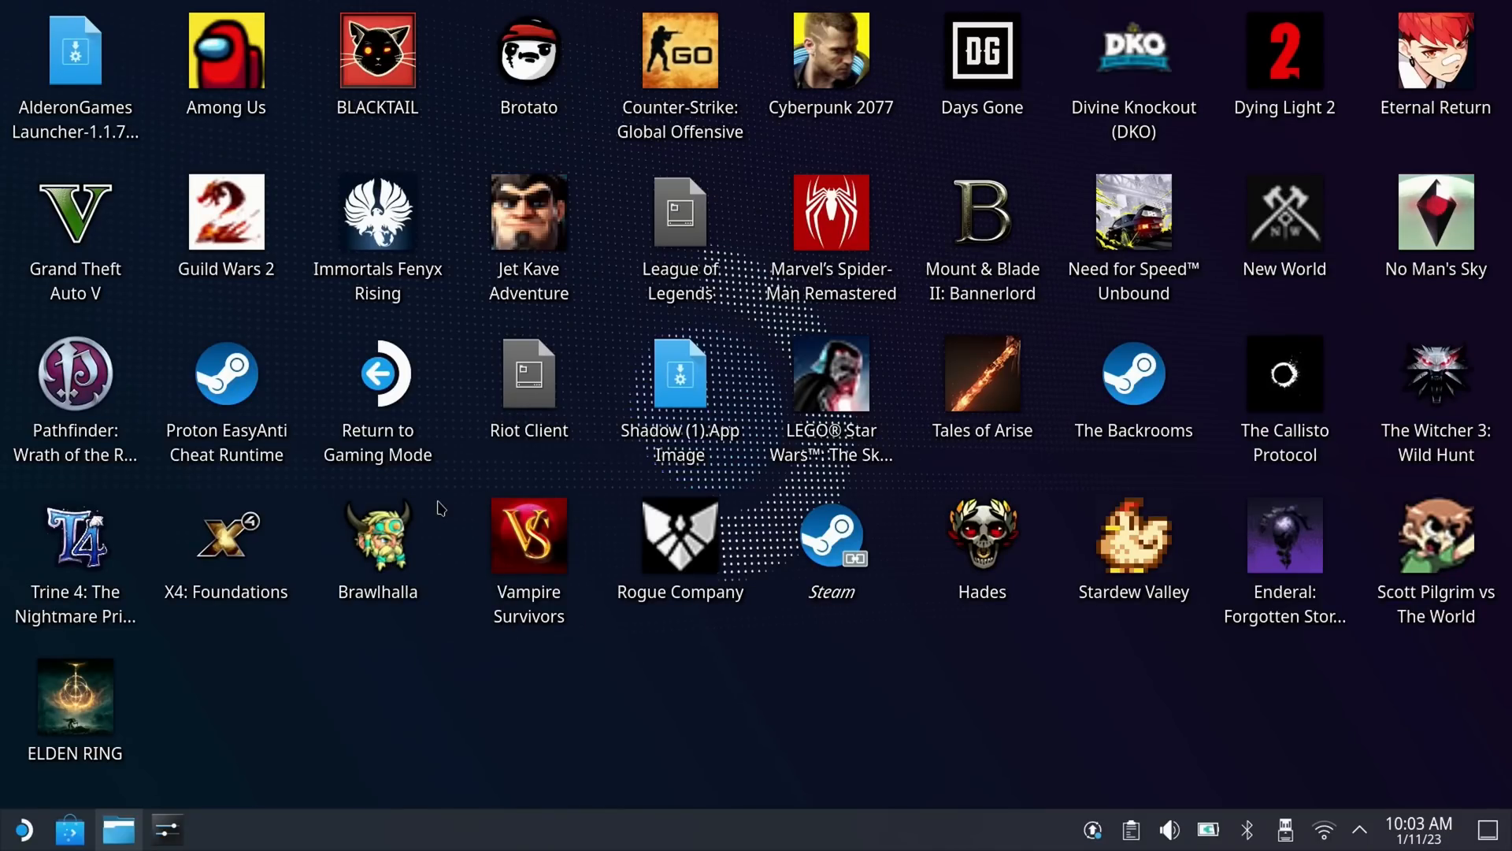
pyautogui.click(21, 829)
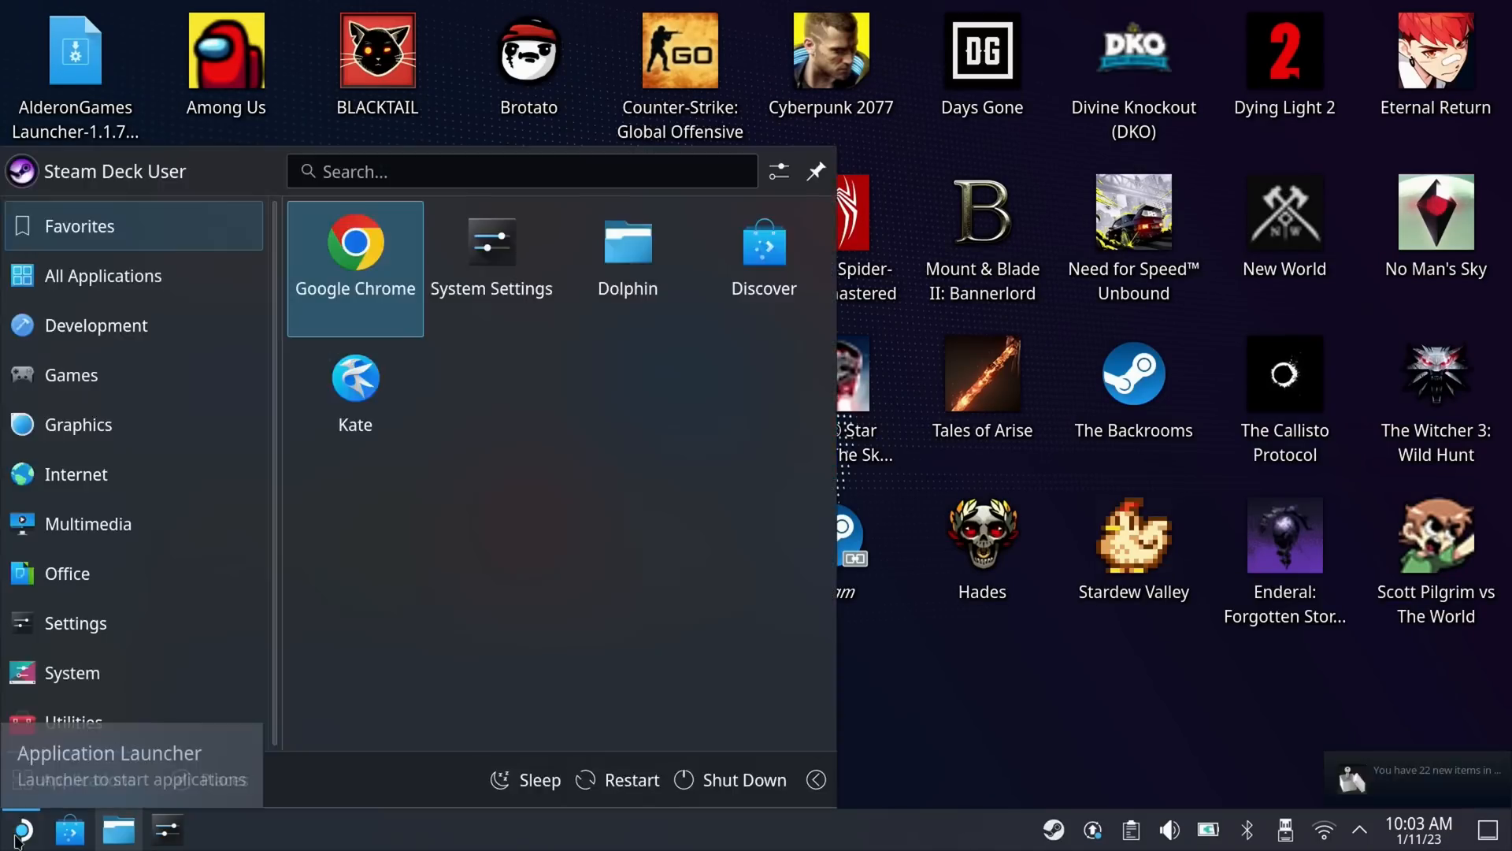
pyautogui.click(354, 268)
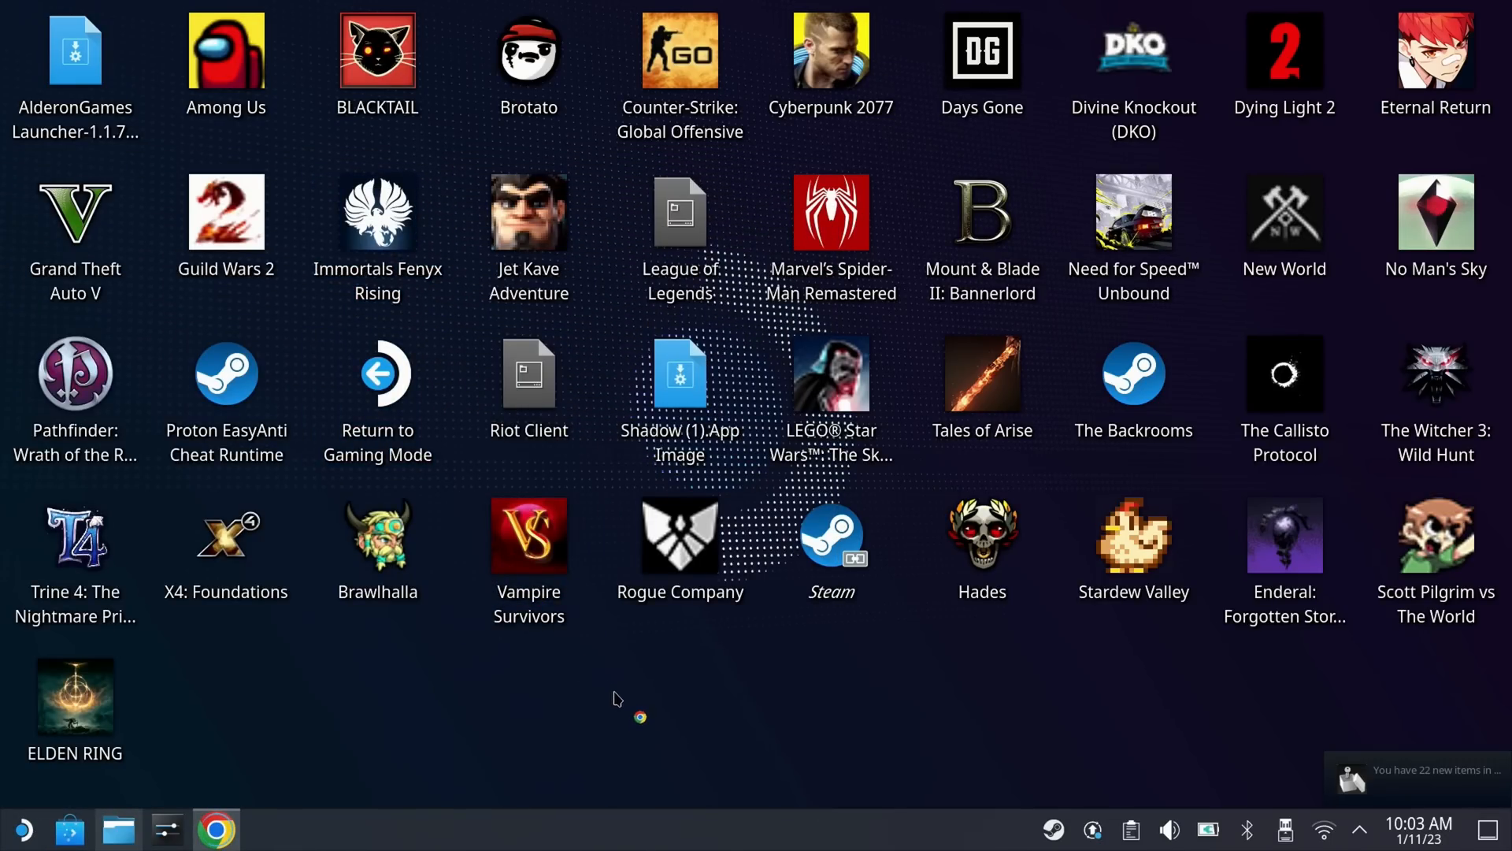
# Search for decky loader, open the SteamDeckHomebrew/decky-loader repo and scroll to Download
pyautogui.click(216, 828)
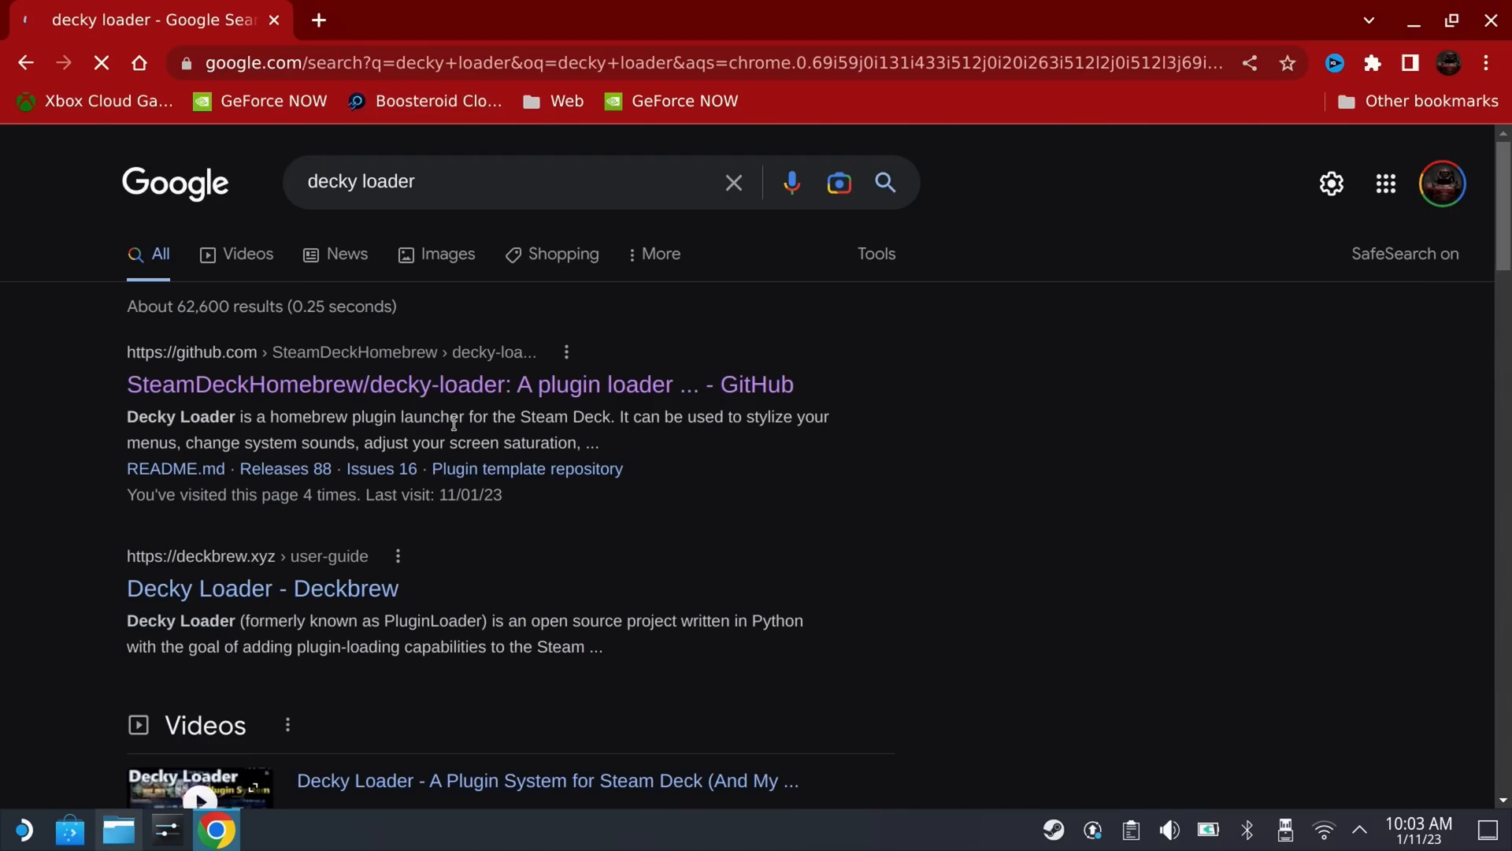
pyautogui.moveTo(420, 383)
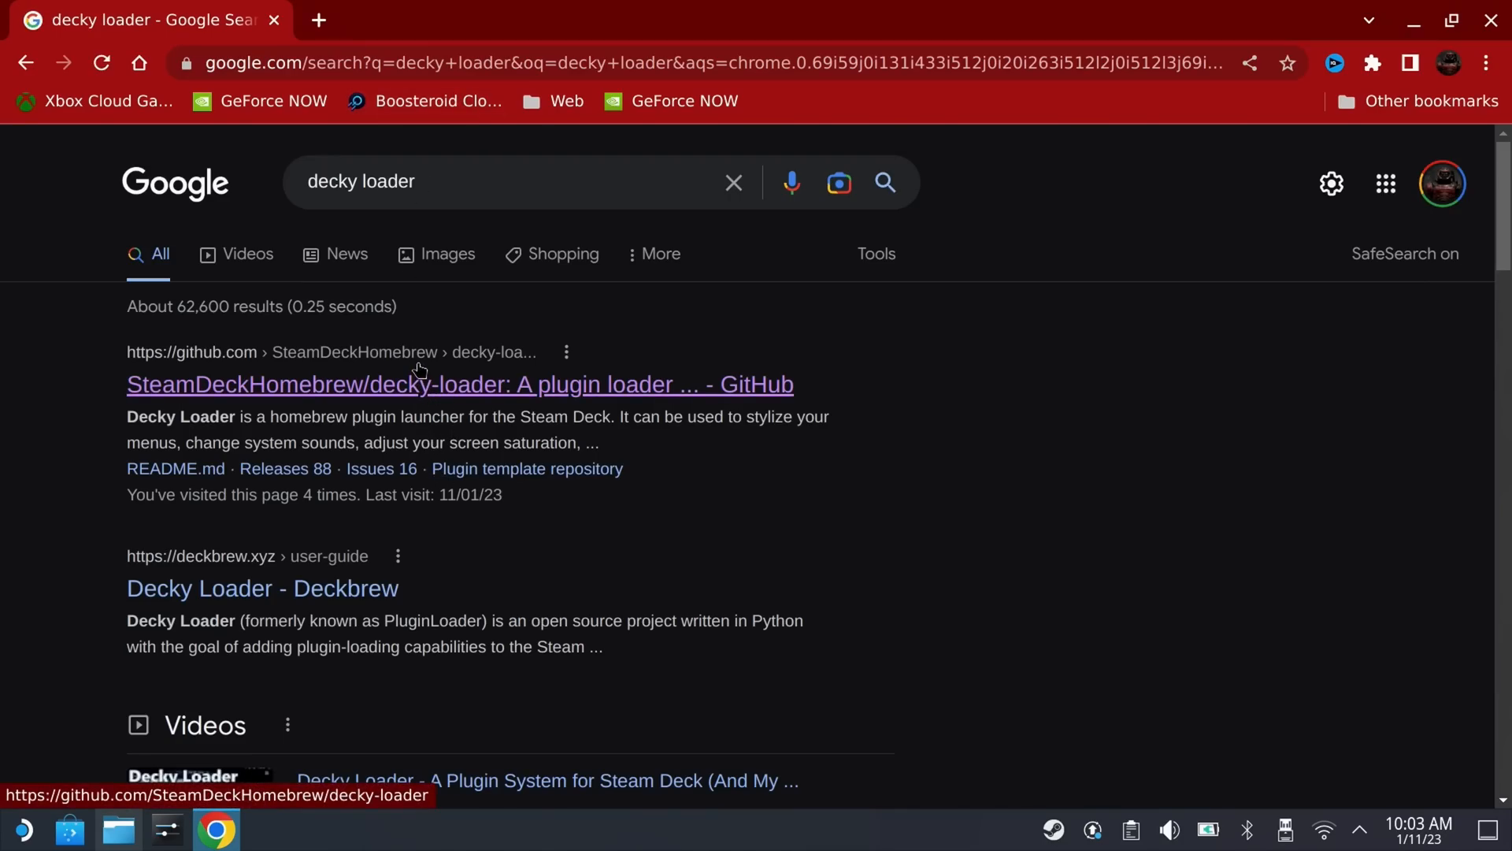
pyautogui.click(460, 384)
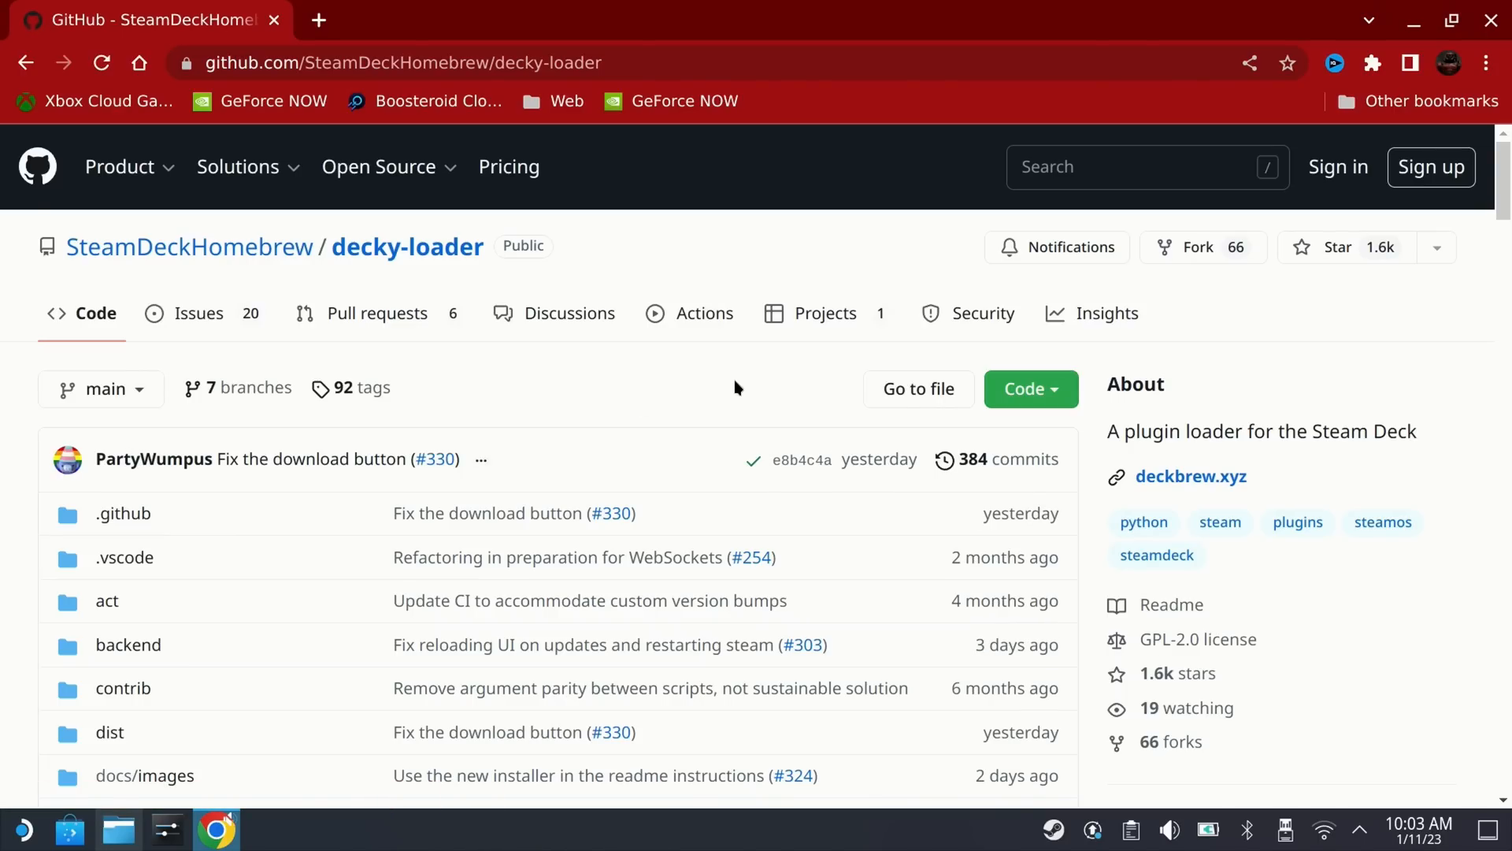
pyautogui.scroll(-3)
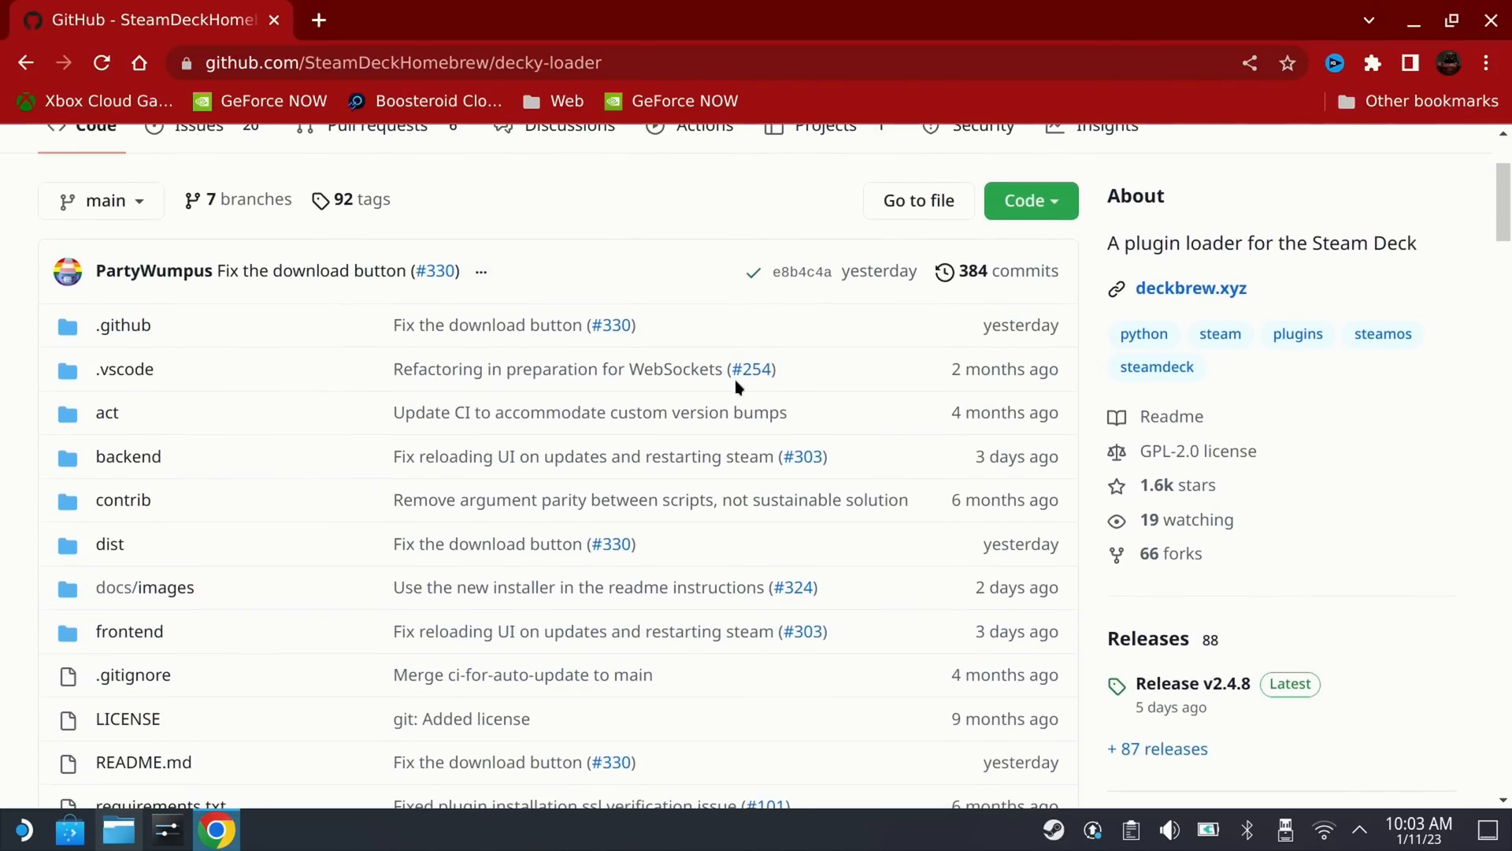
pyautogui.scroll(-3)
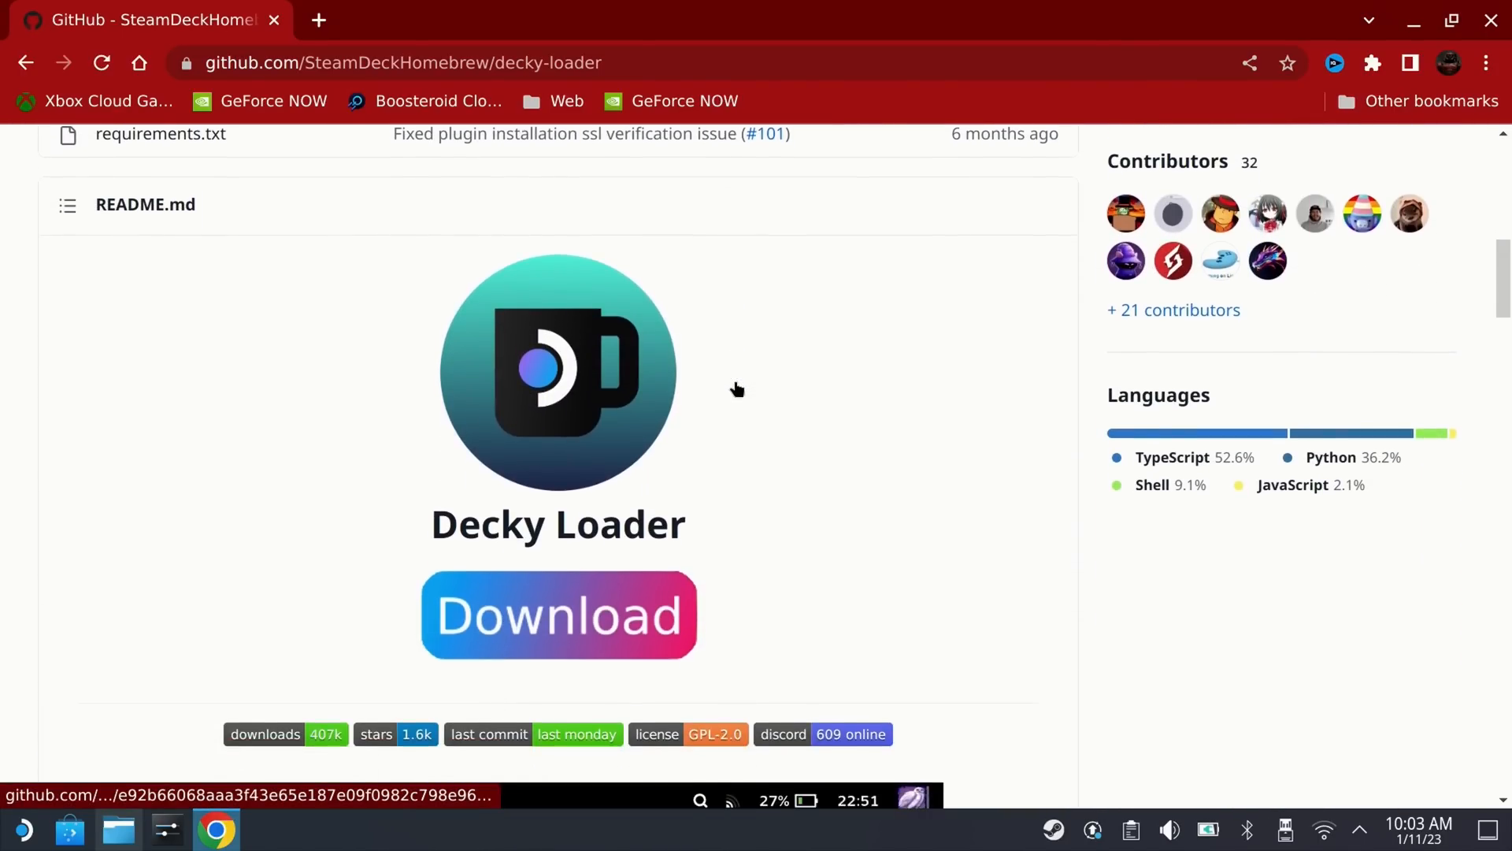
pyautogui.scroll(-3)
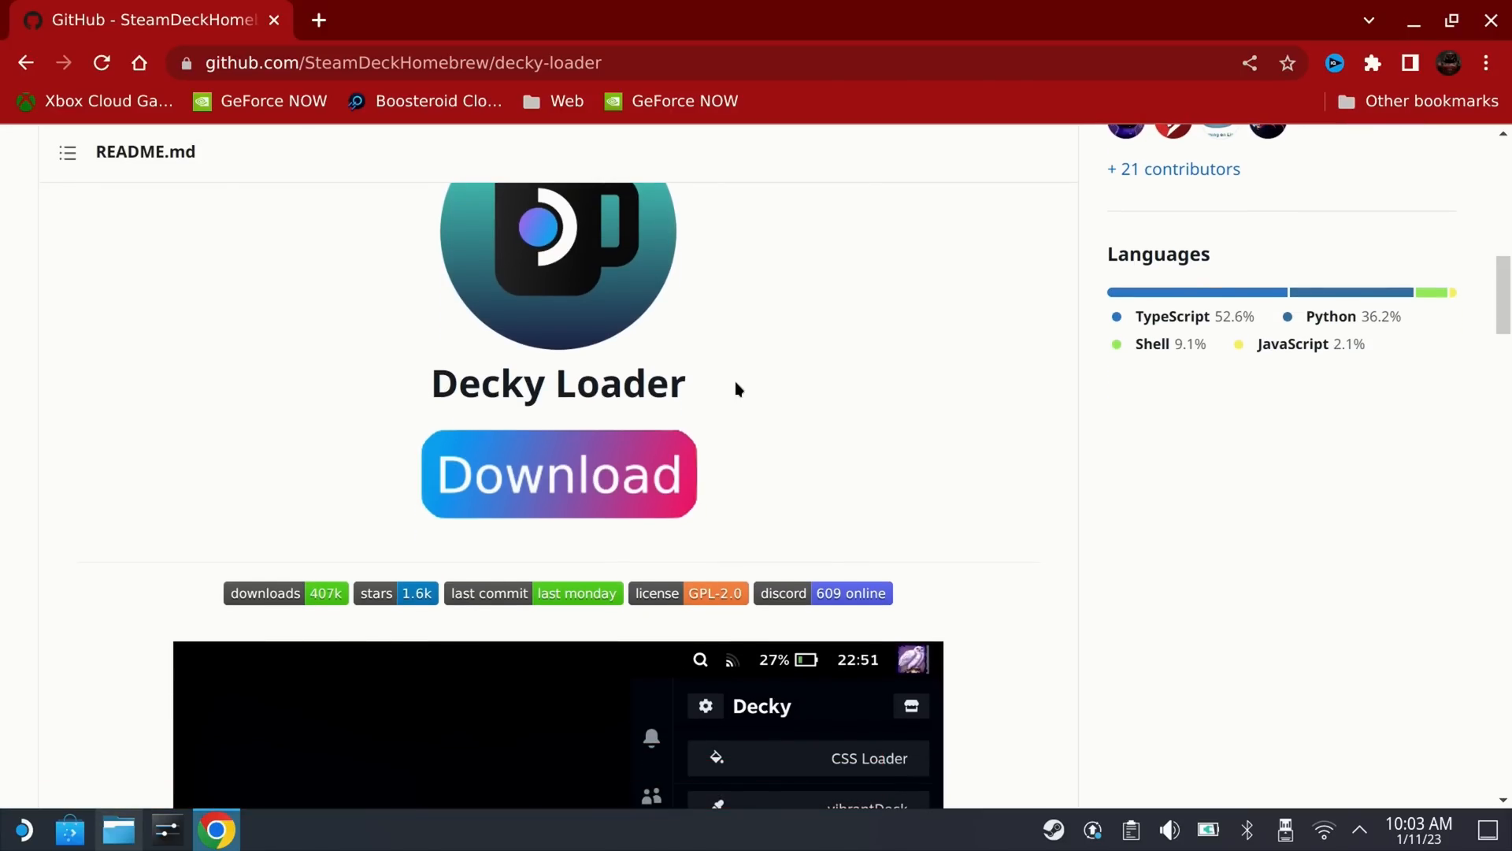
pyautogui.scroll(3)
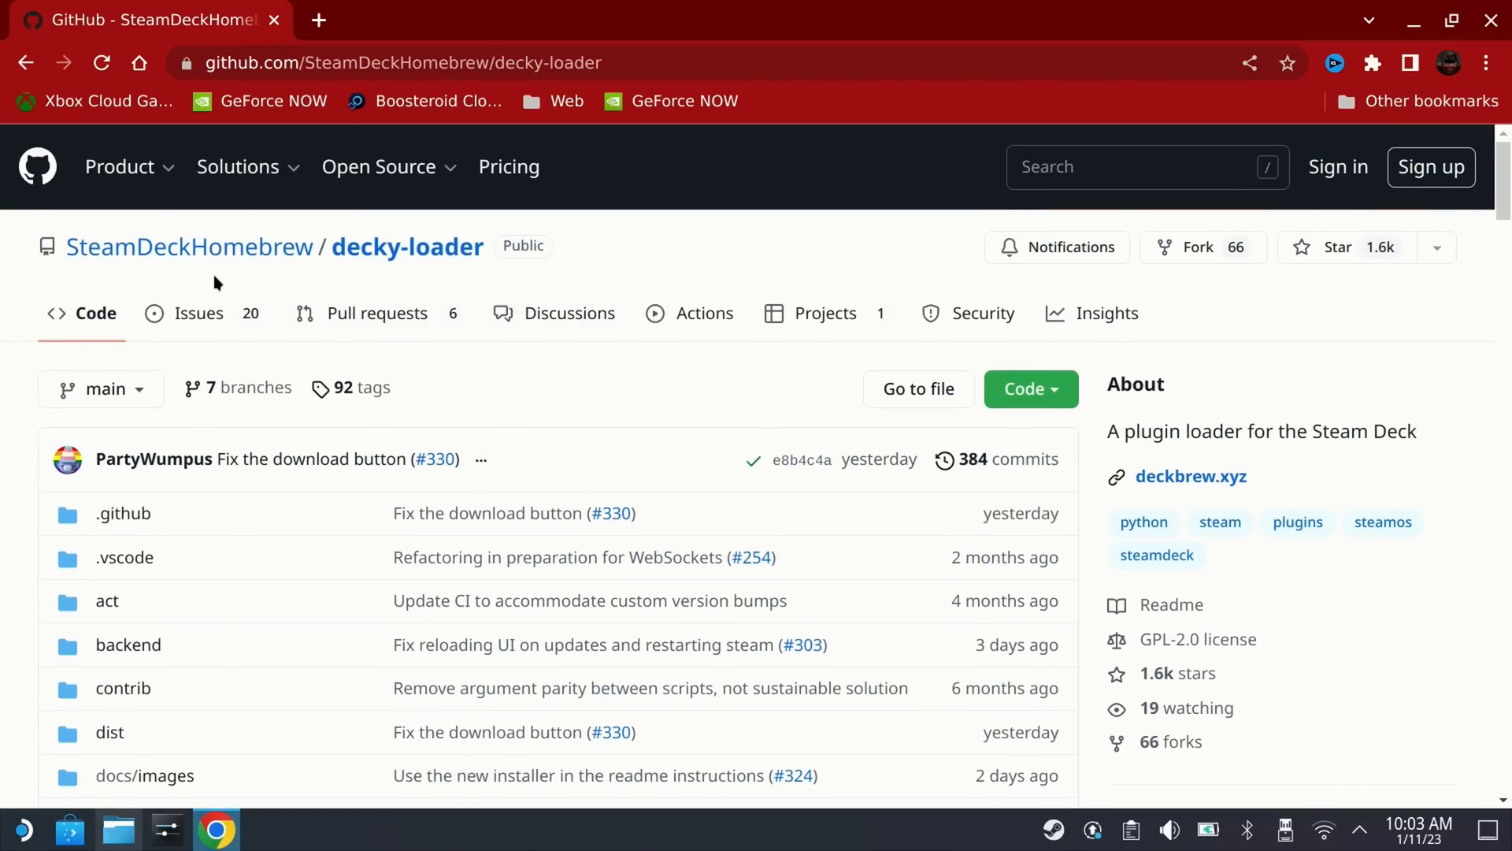
pyautogui.scroll(-3)
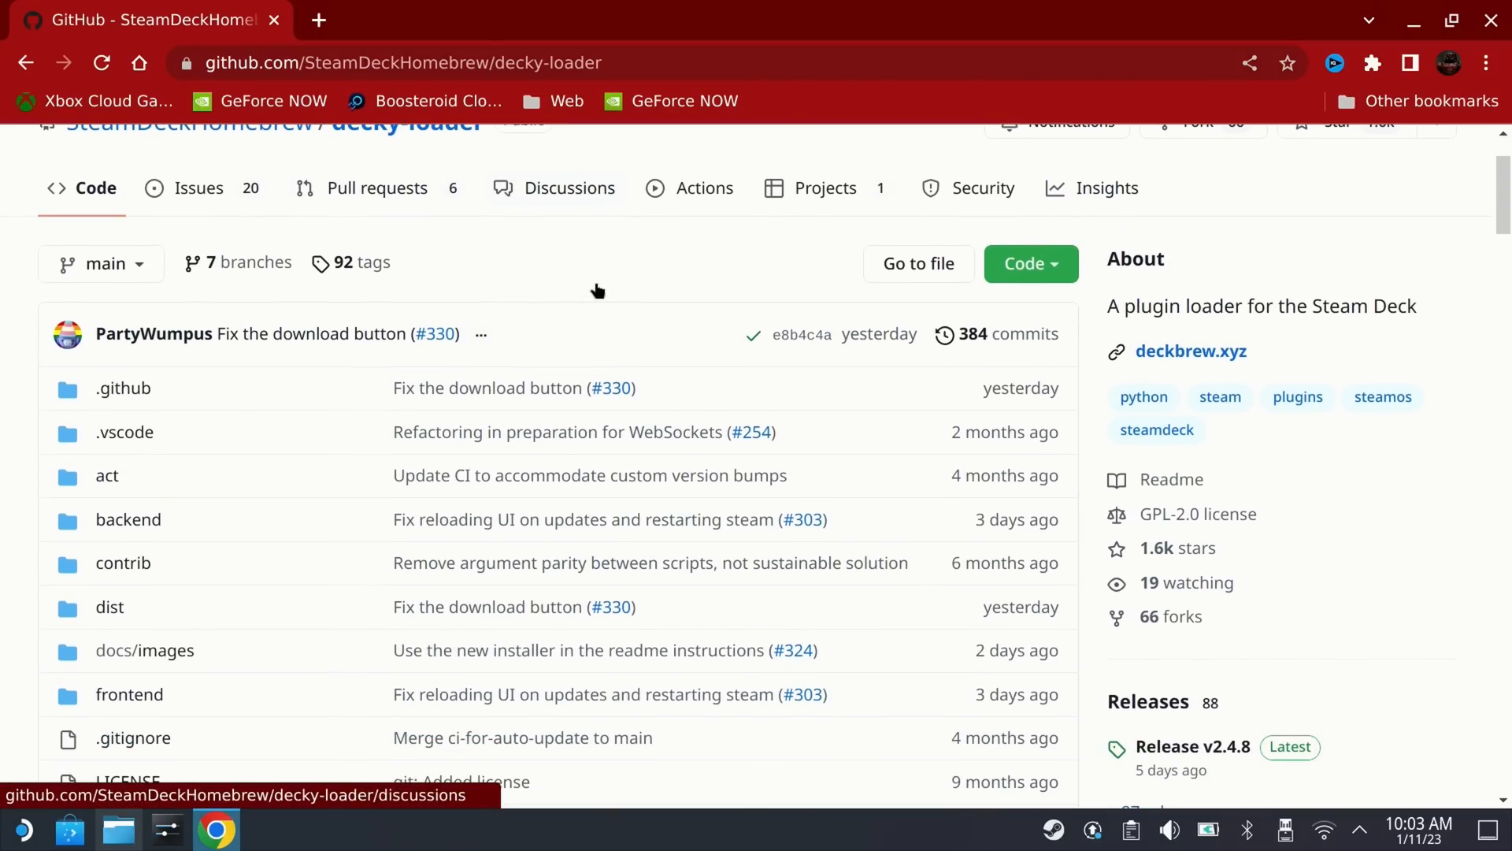
pyautogui.scroll(-3)
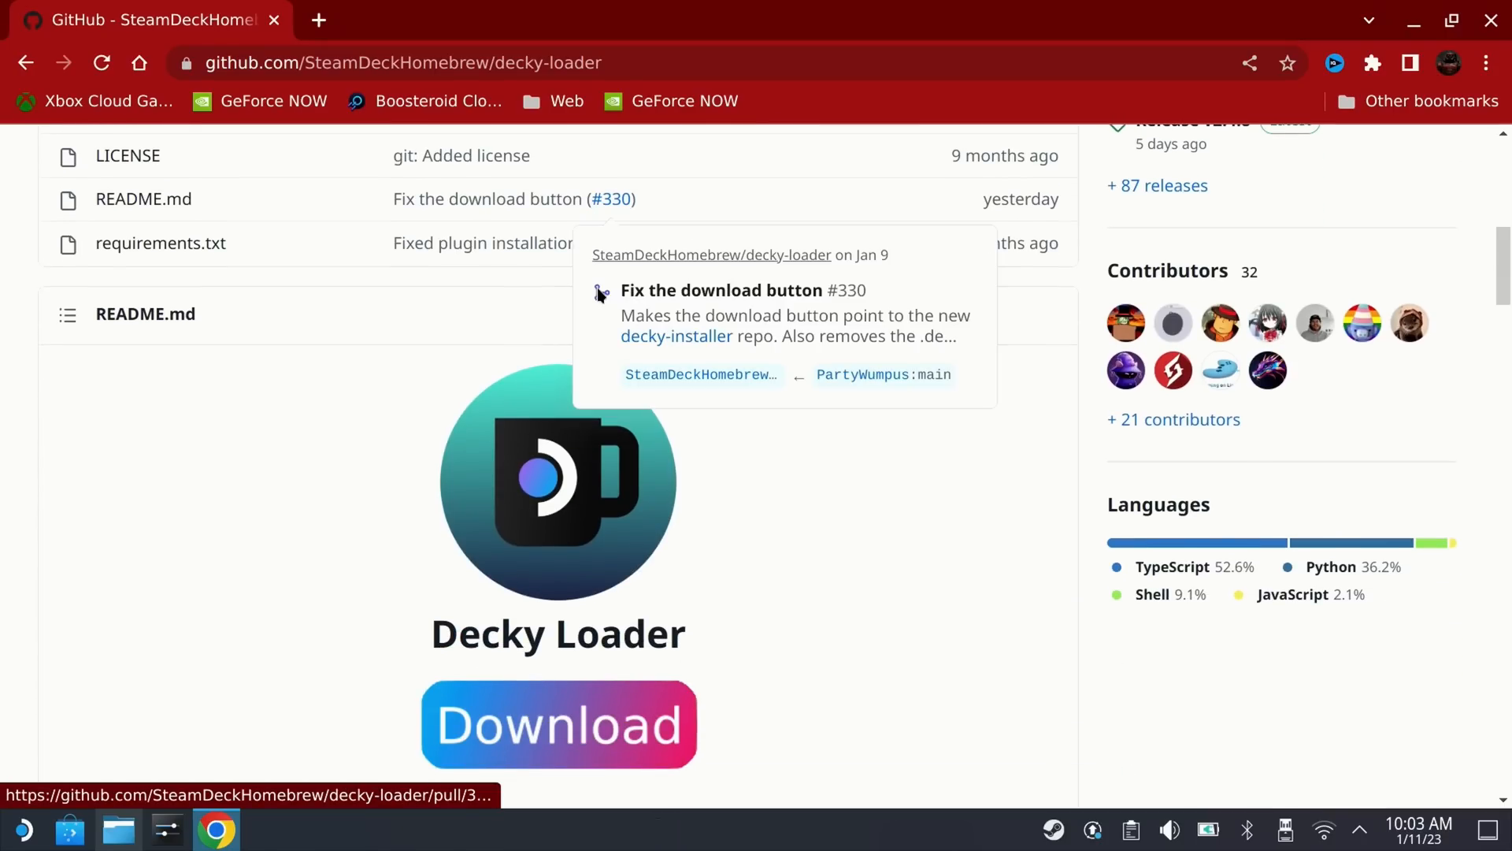
pyautogui.scroll(-3)
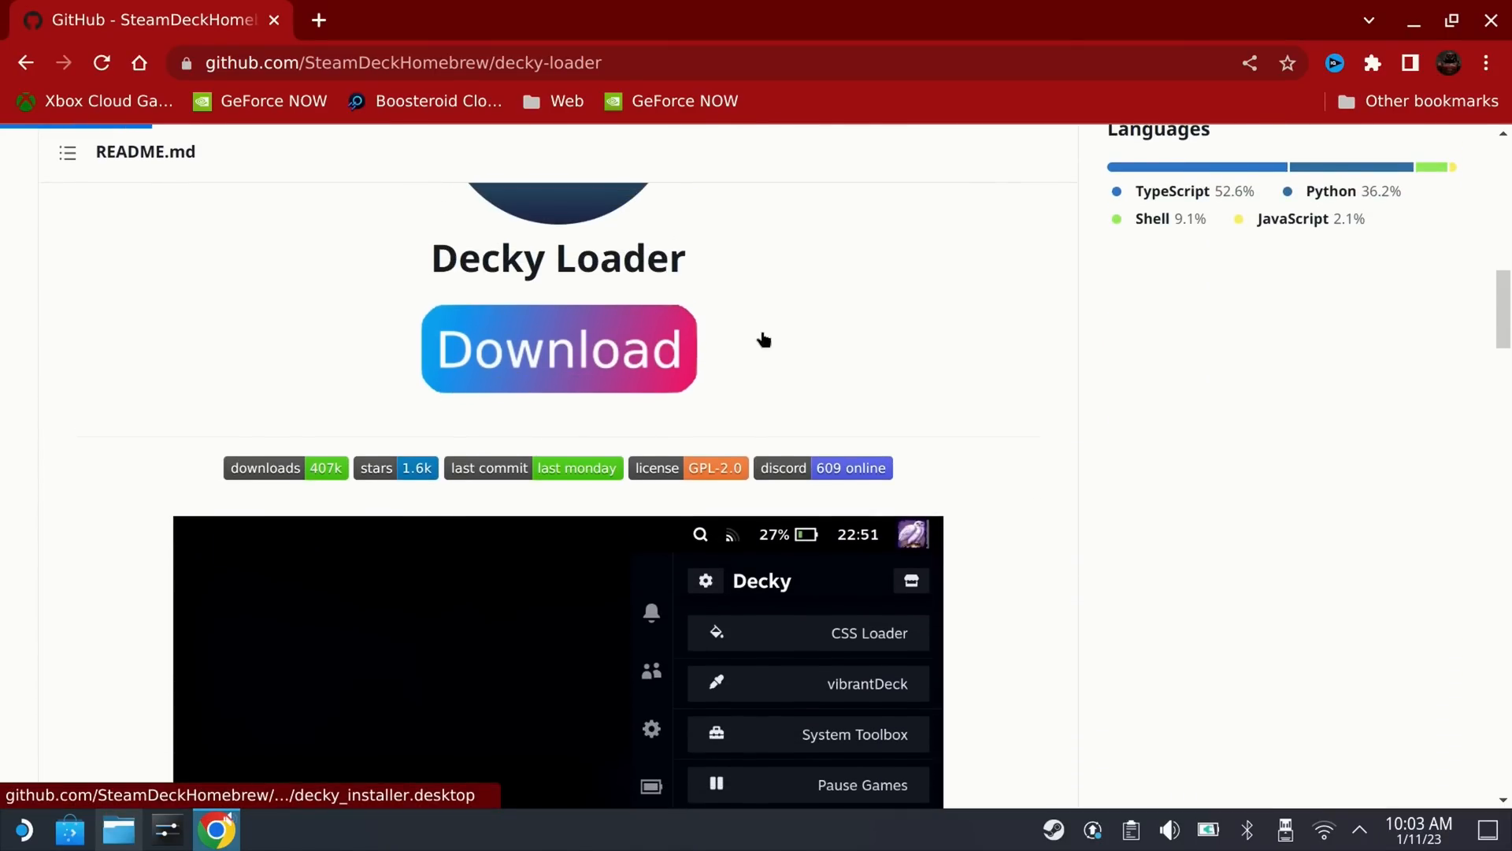
# Download decky_installer.desktop to the Desktop folder and open the finished download
pyautogui.click(558, 348)
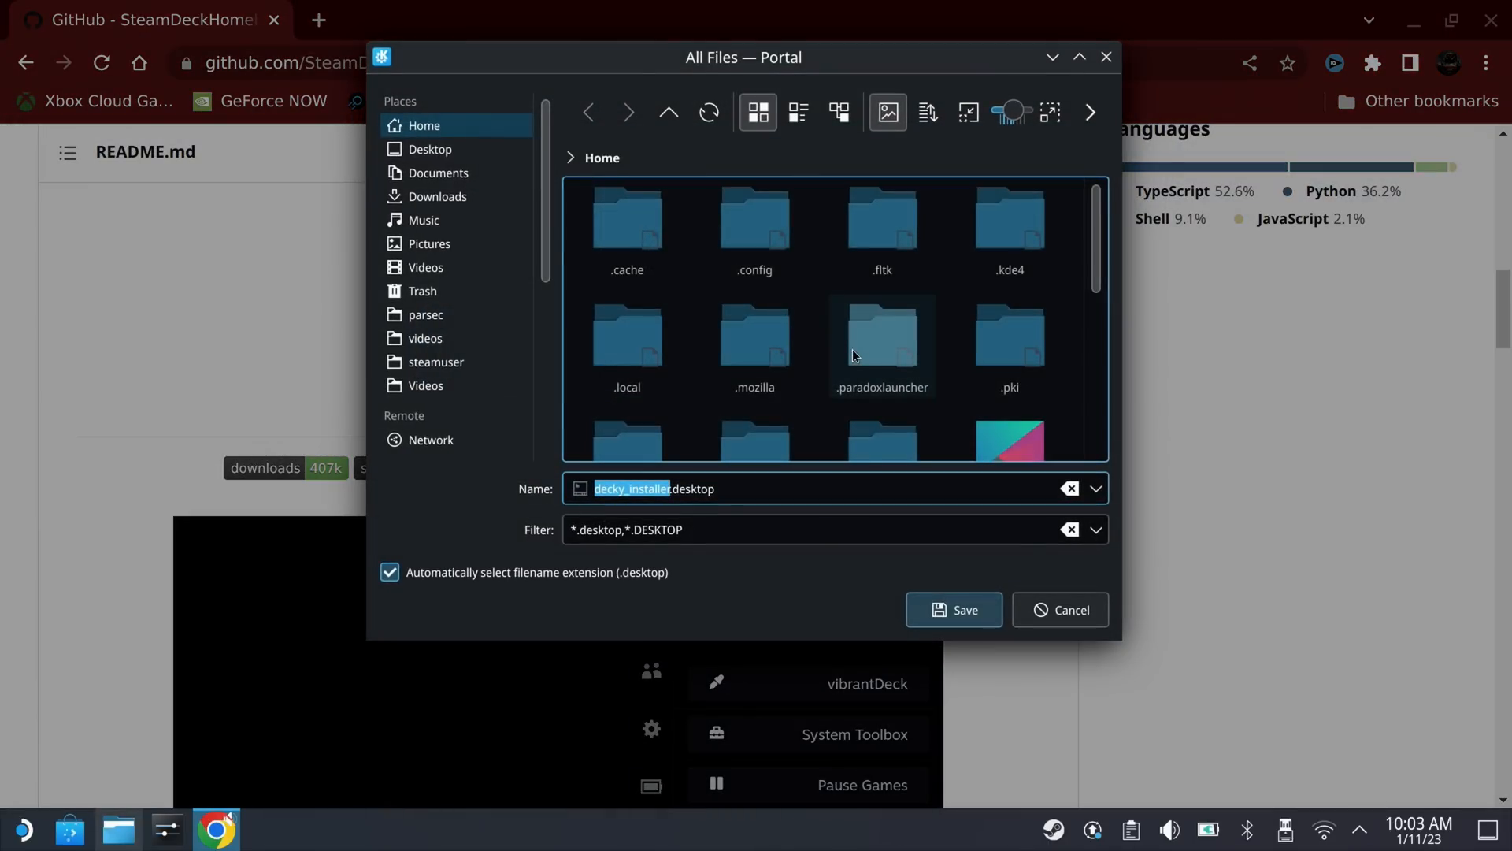
pyautogui.click(429, 149)
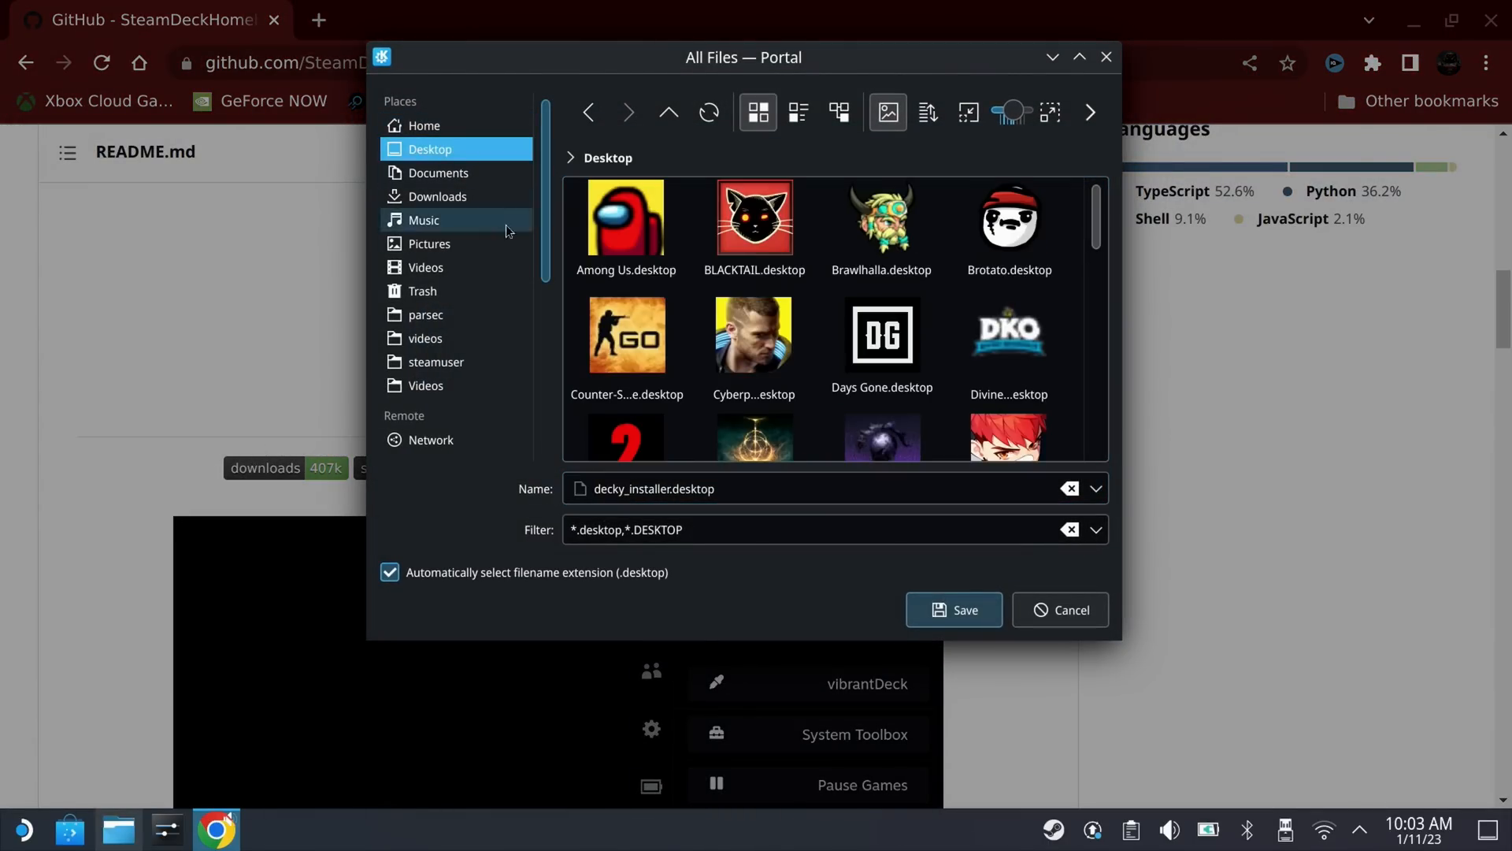
pyautogui.click(953, 609)
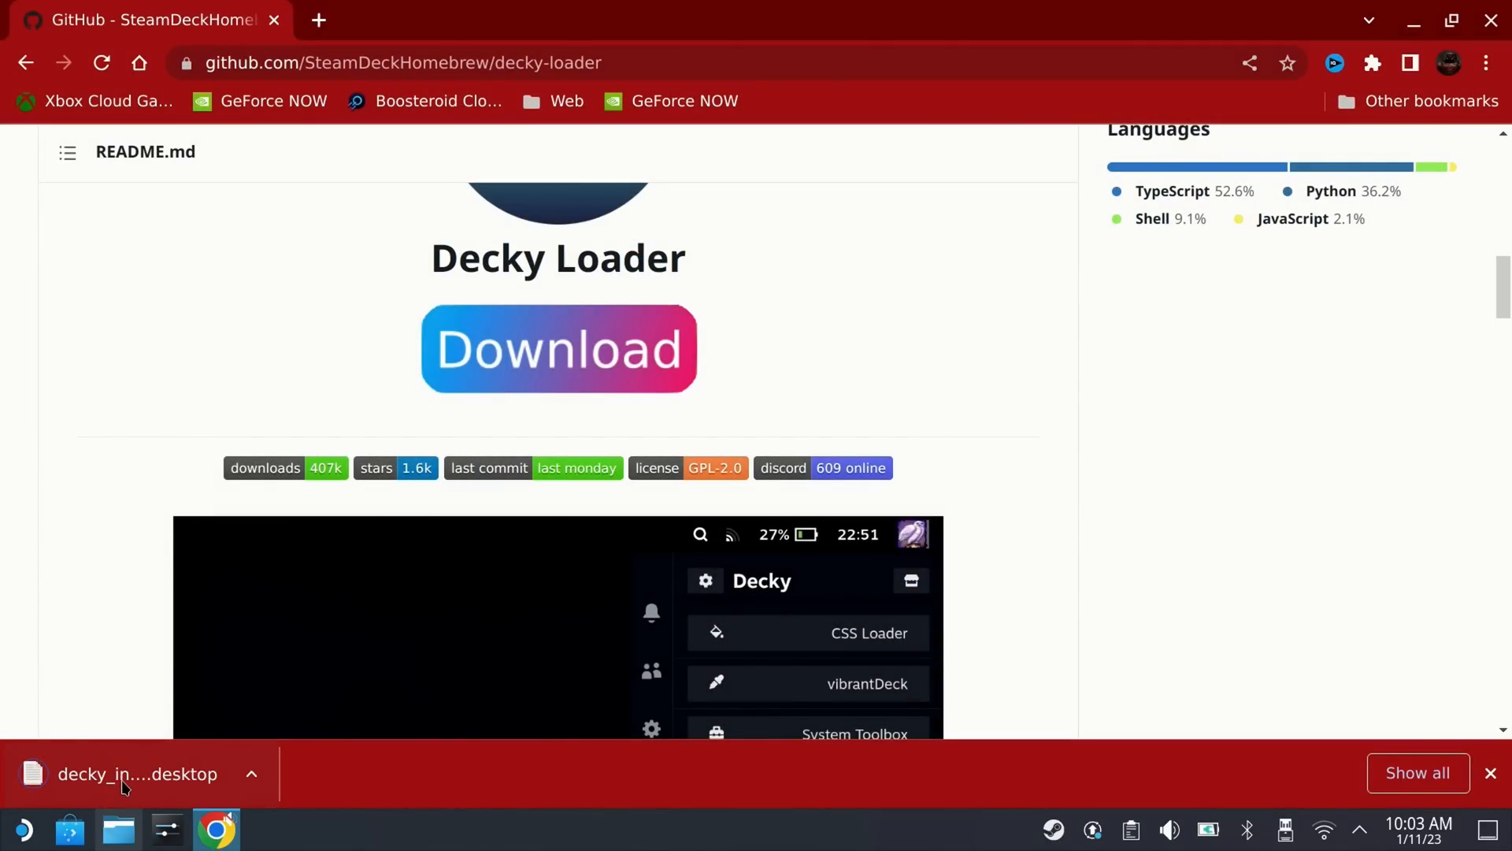
pyautogui.moveTo(137, 774)
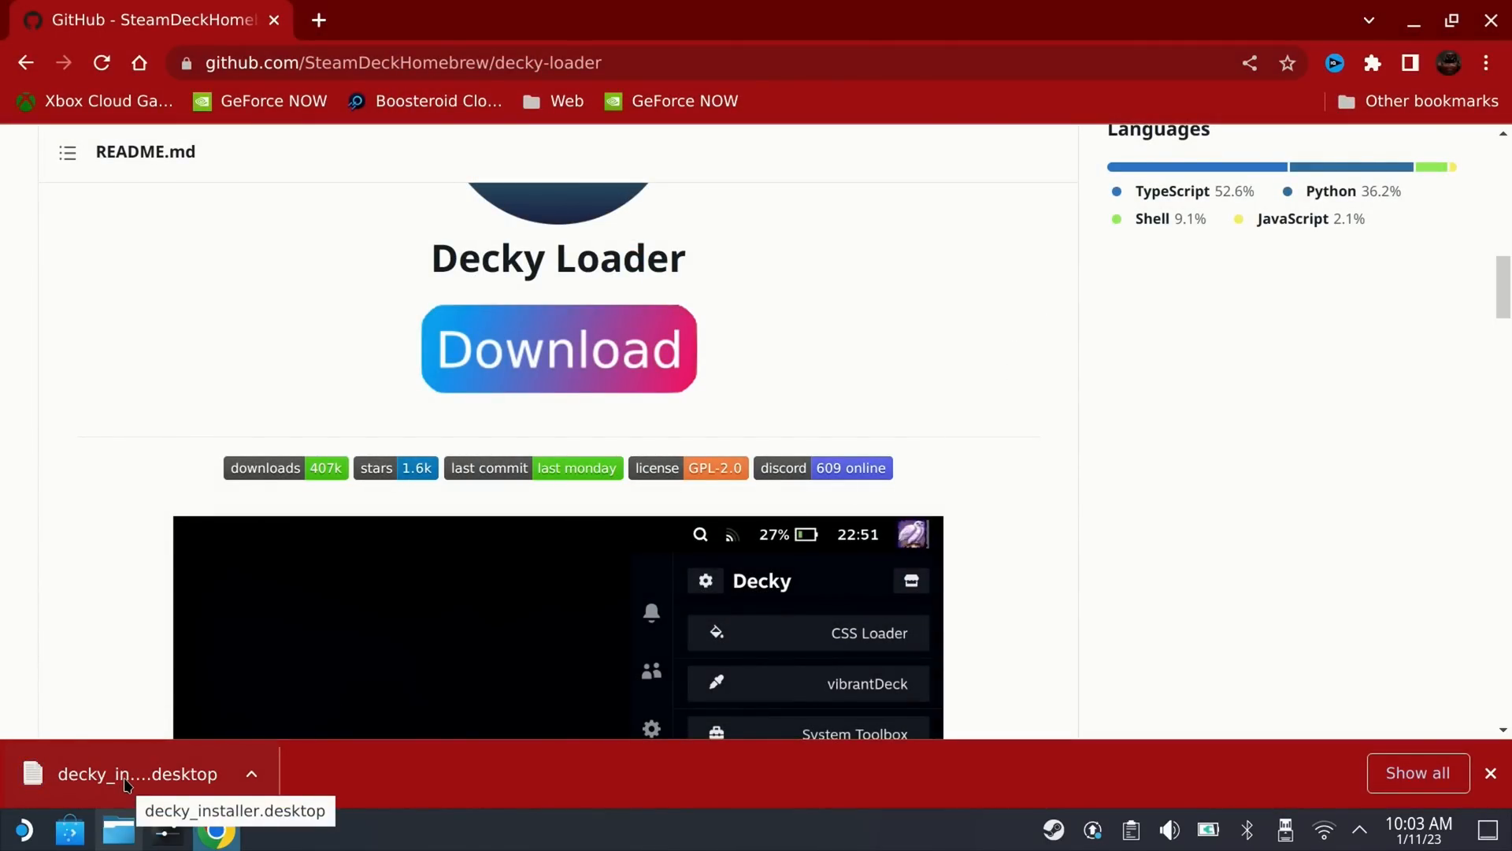
pyautogui.click(136, 774)
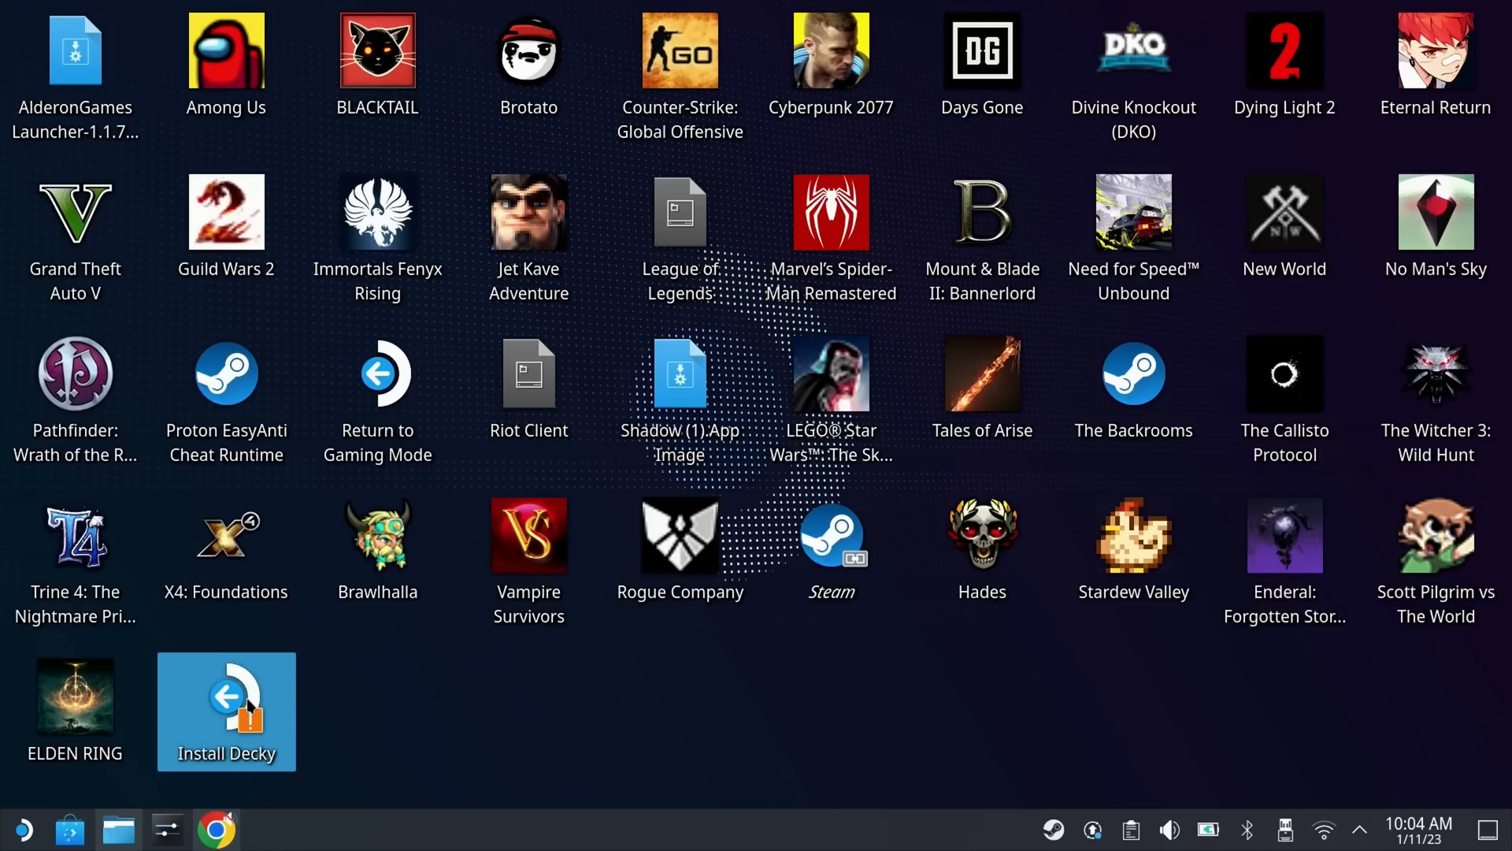
# Launch Install Decky, continue, submit an empty password and dismiss the Incorrect Password message
pyautogui.doubleClick(226, 710)
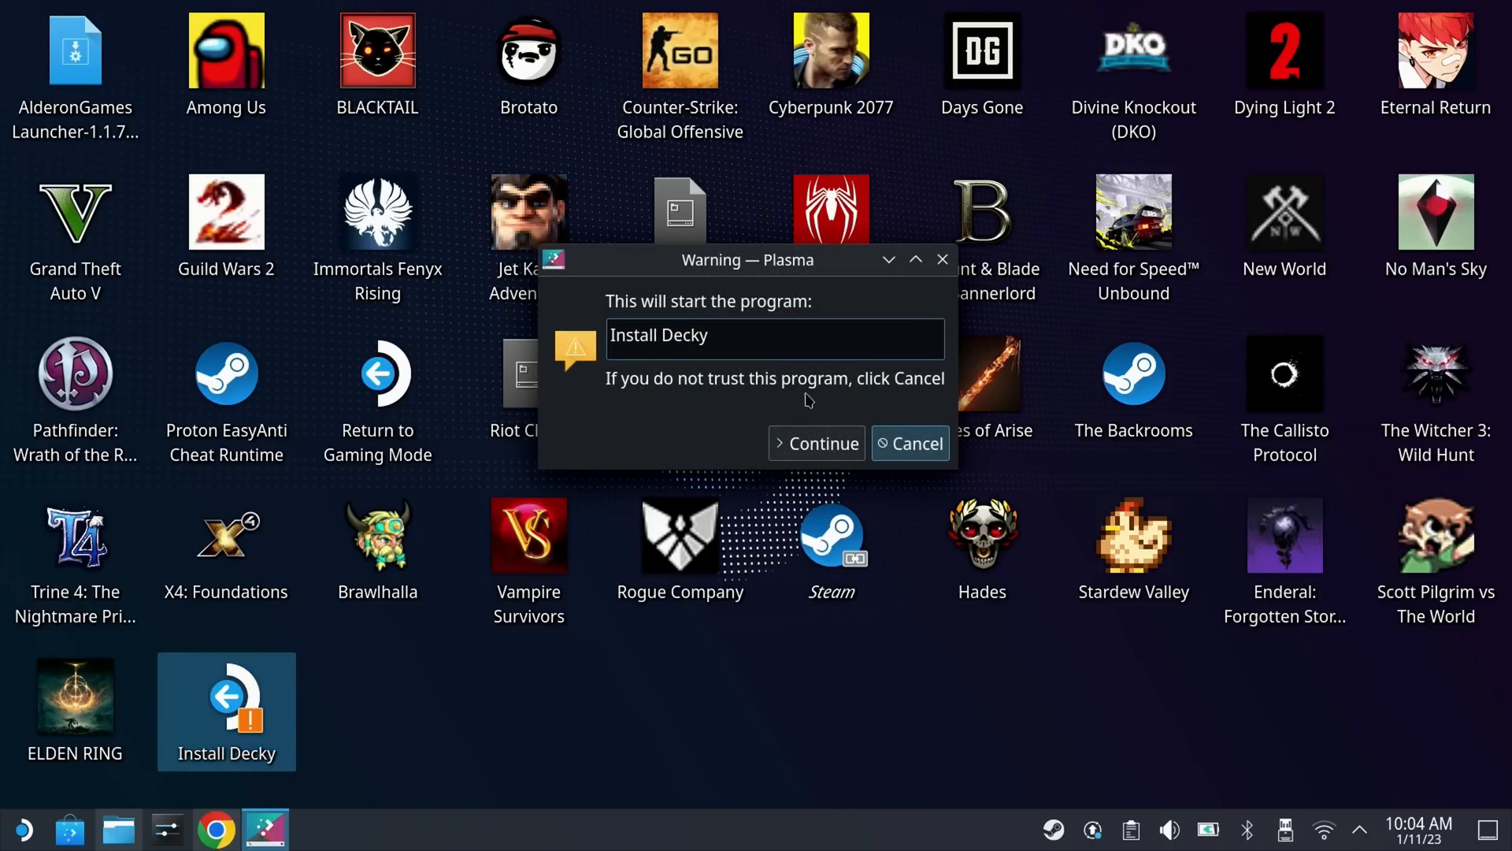
pyautogui.click(907, 442)
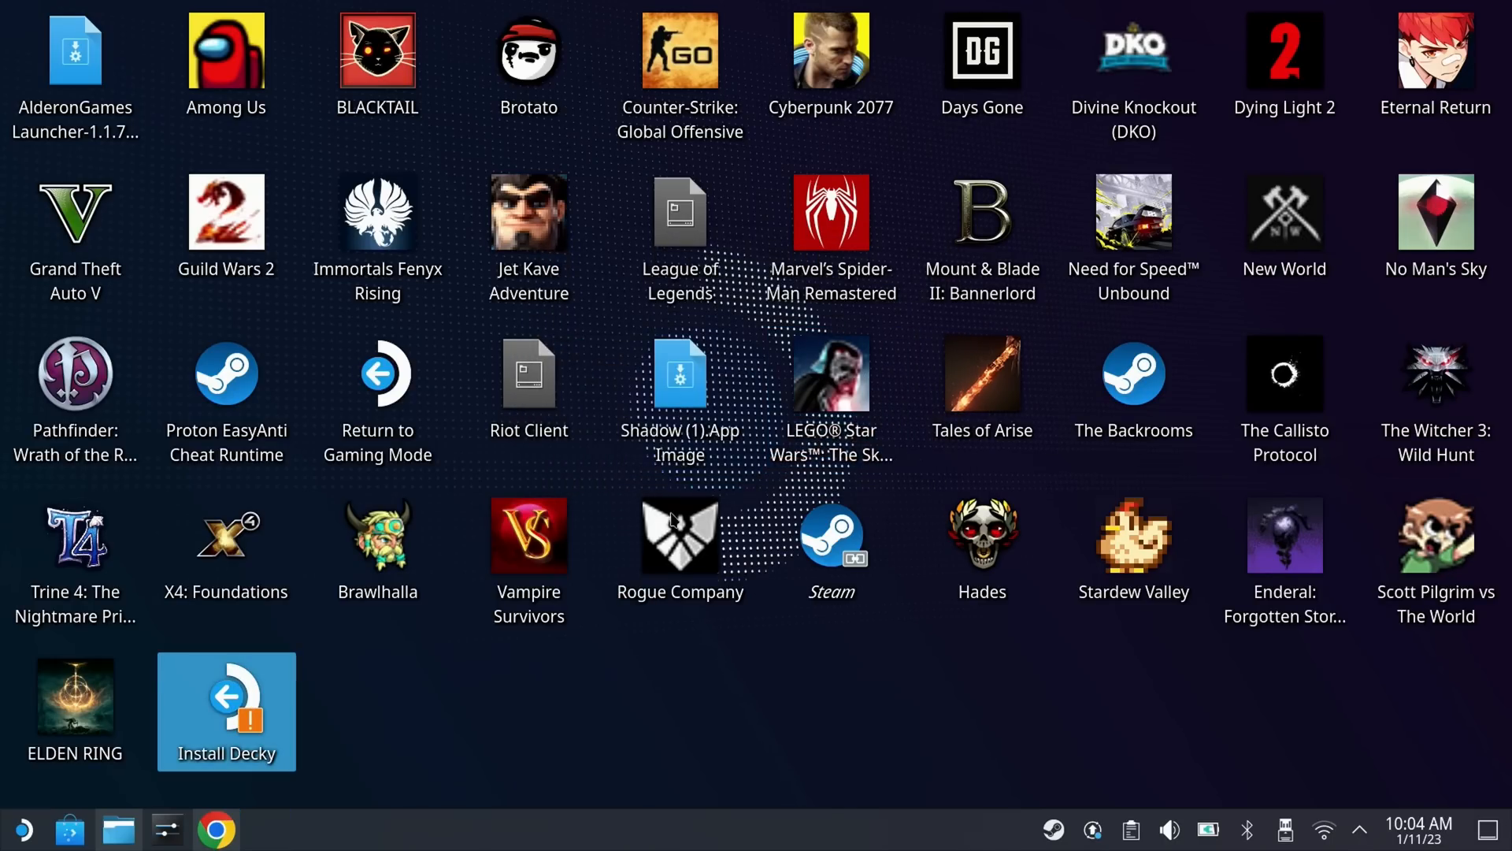
pyautogui.doubleClick(226, 712)
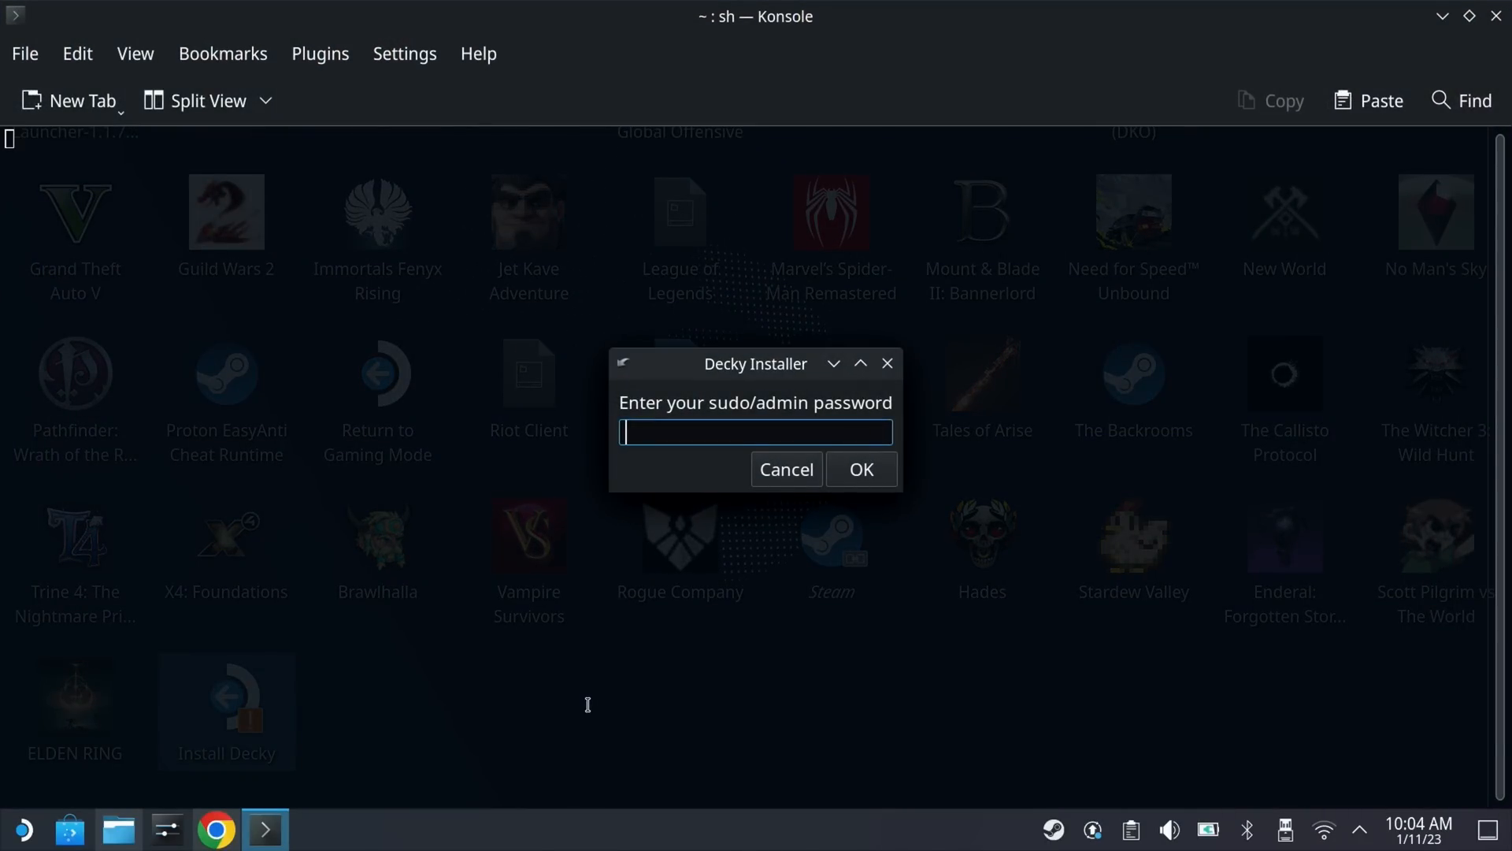
pyautogui.moveTo(664, 631)
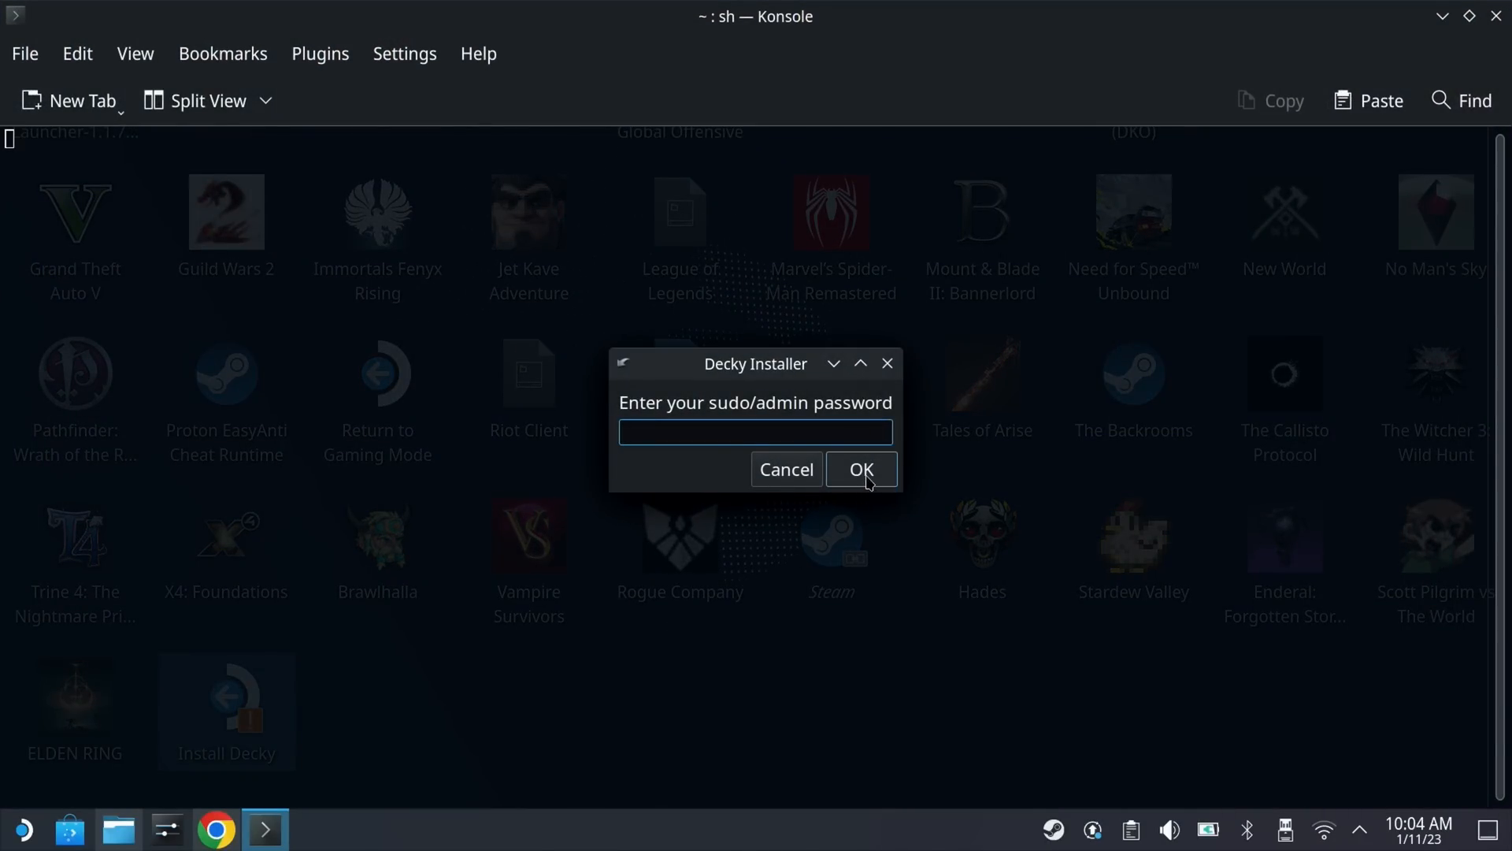
pyautogui.click(860, 470)
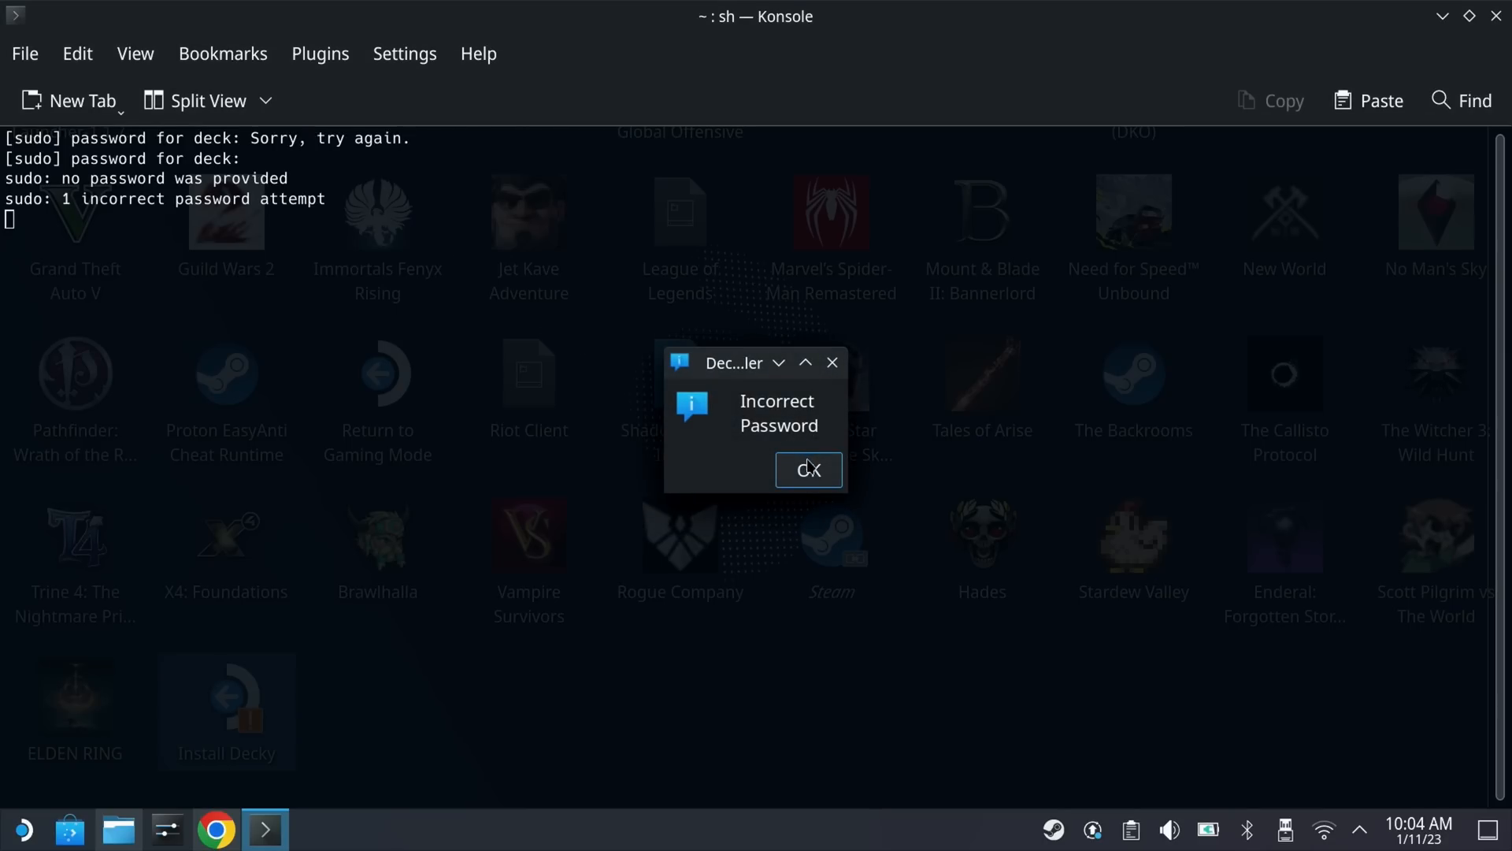
pyautogui.click(809, 470)
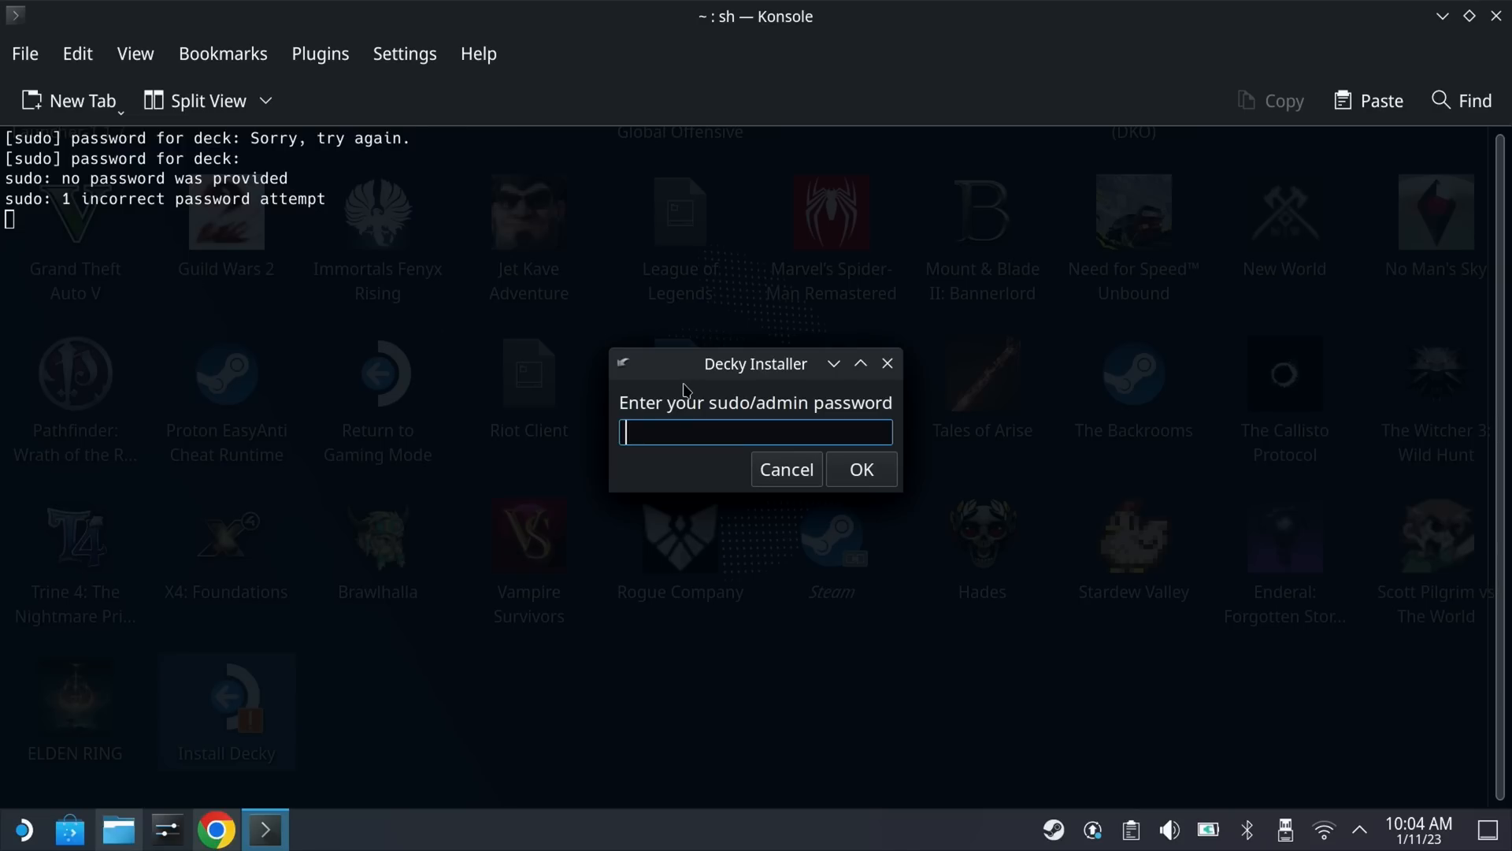
# Enter the sudo password, install the release branch, and close the install-finished notice
pyautogui.write('password')
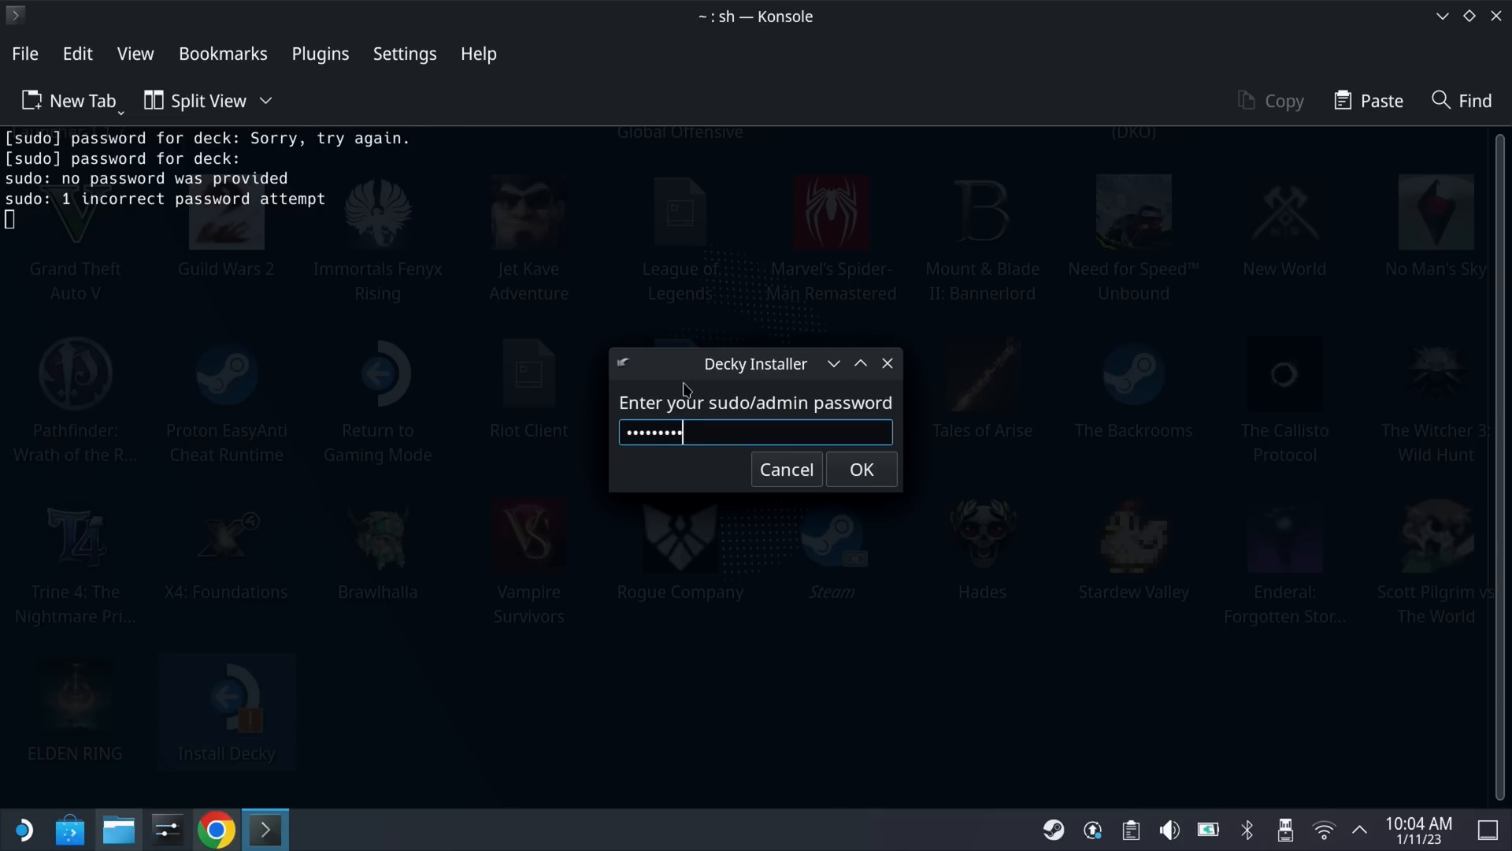
pyautogui.click(859, 468)
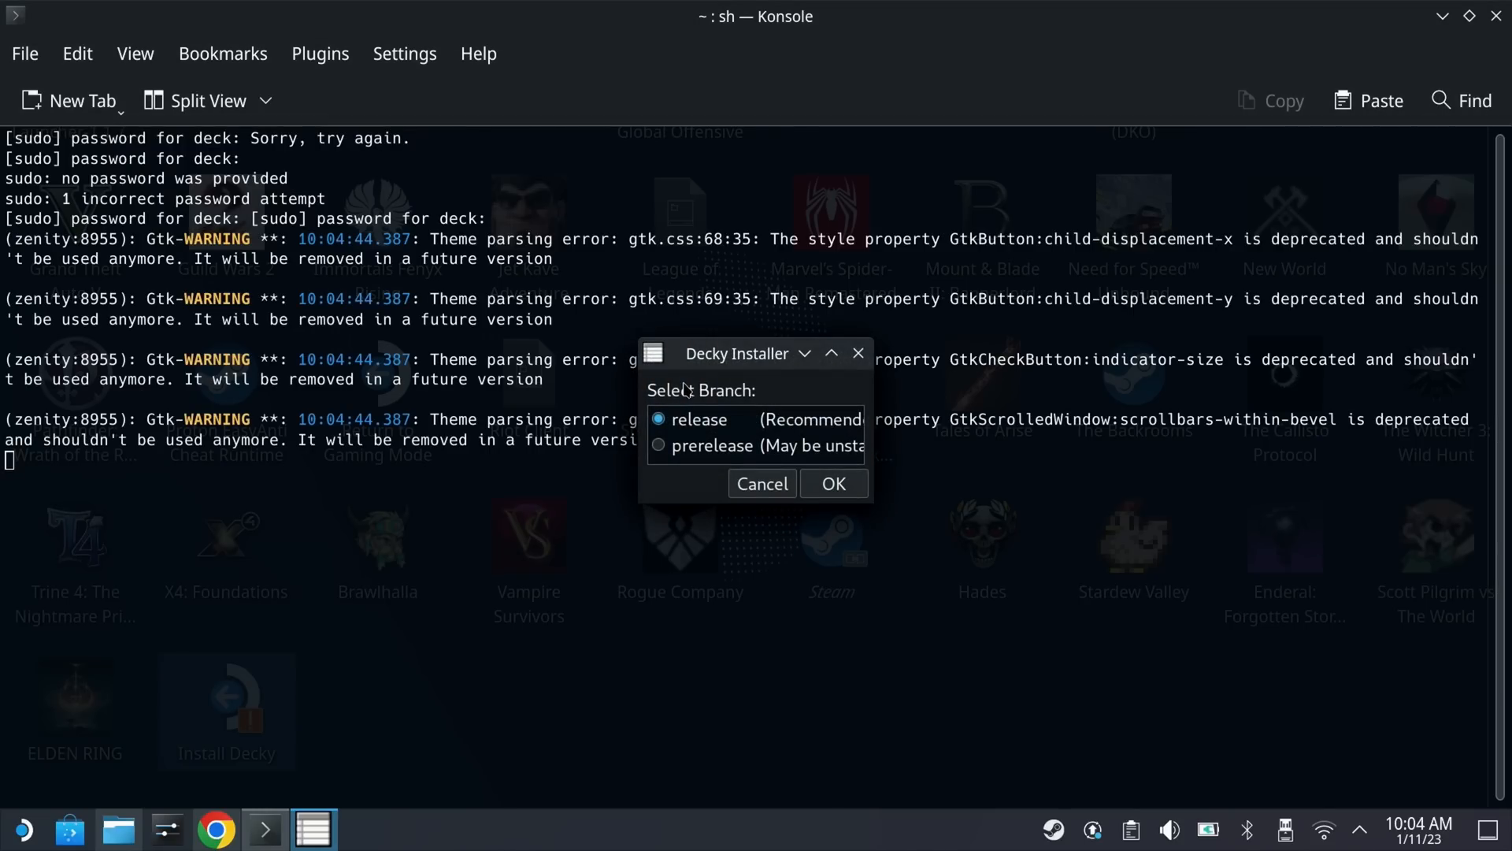
pyautogui.moveTo(724, 335)
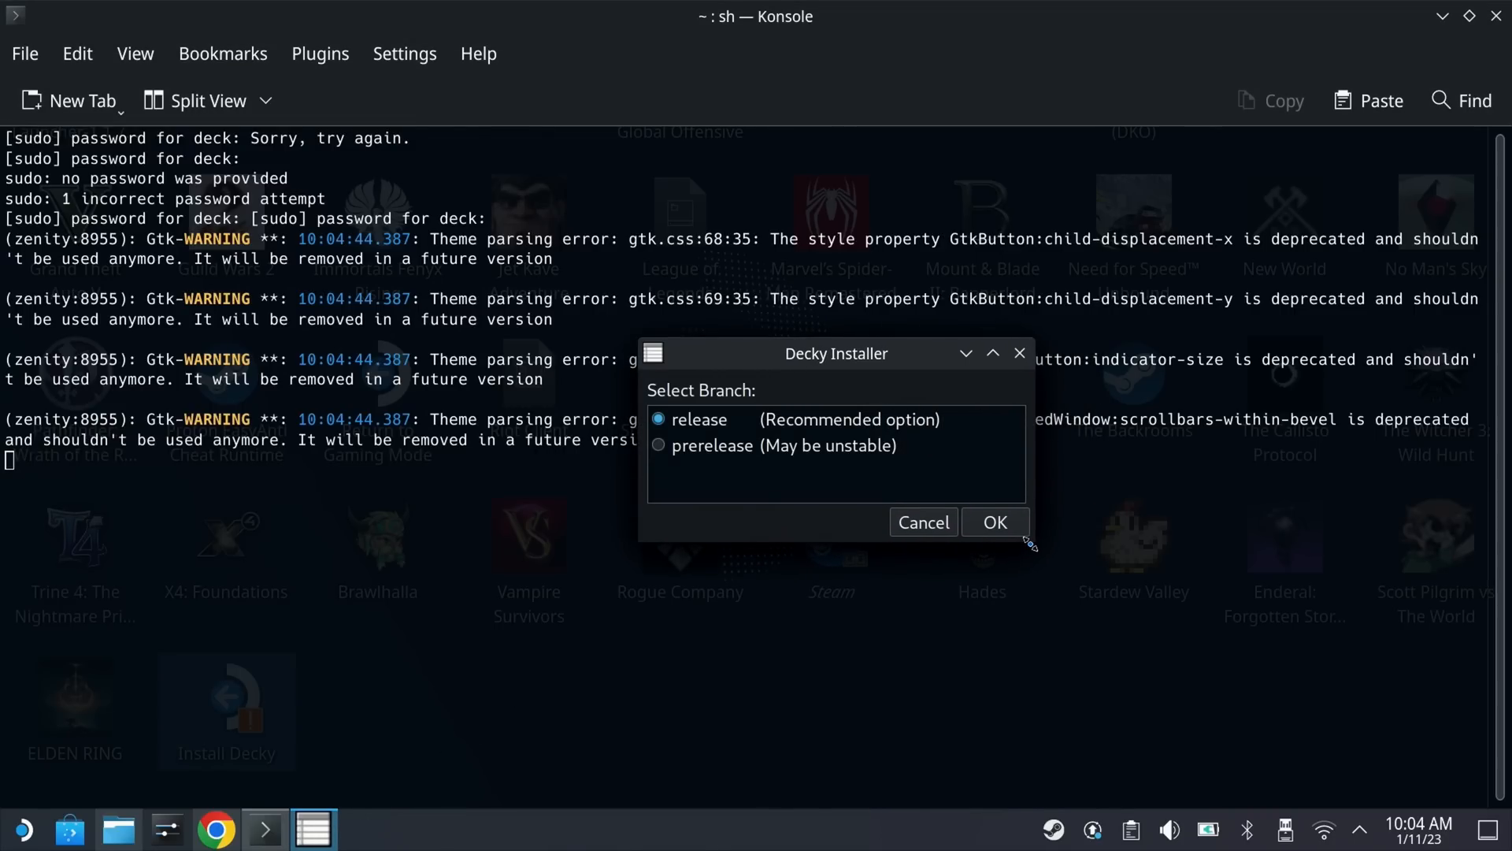
pyautogui.moveTo(672, 470)
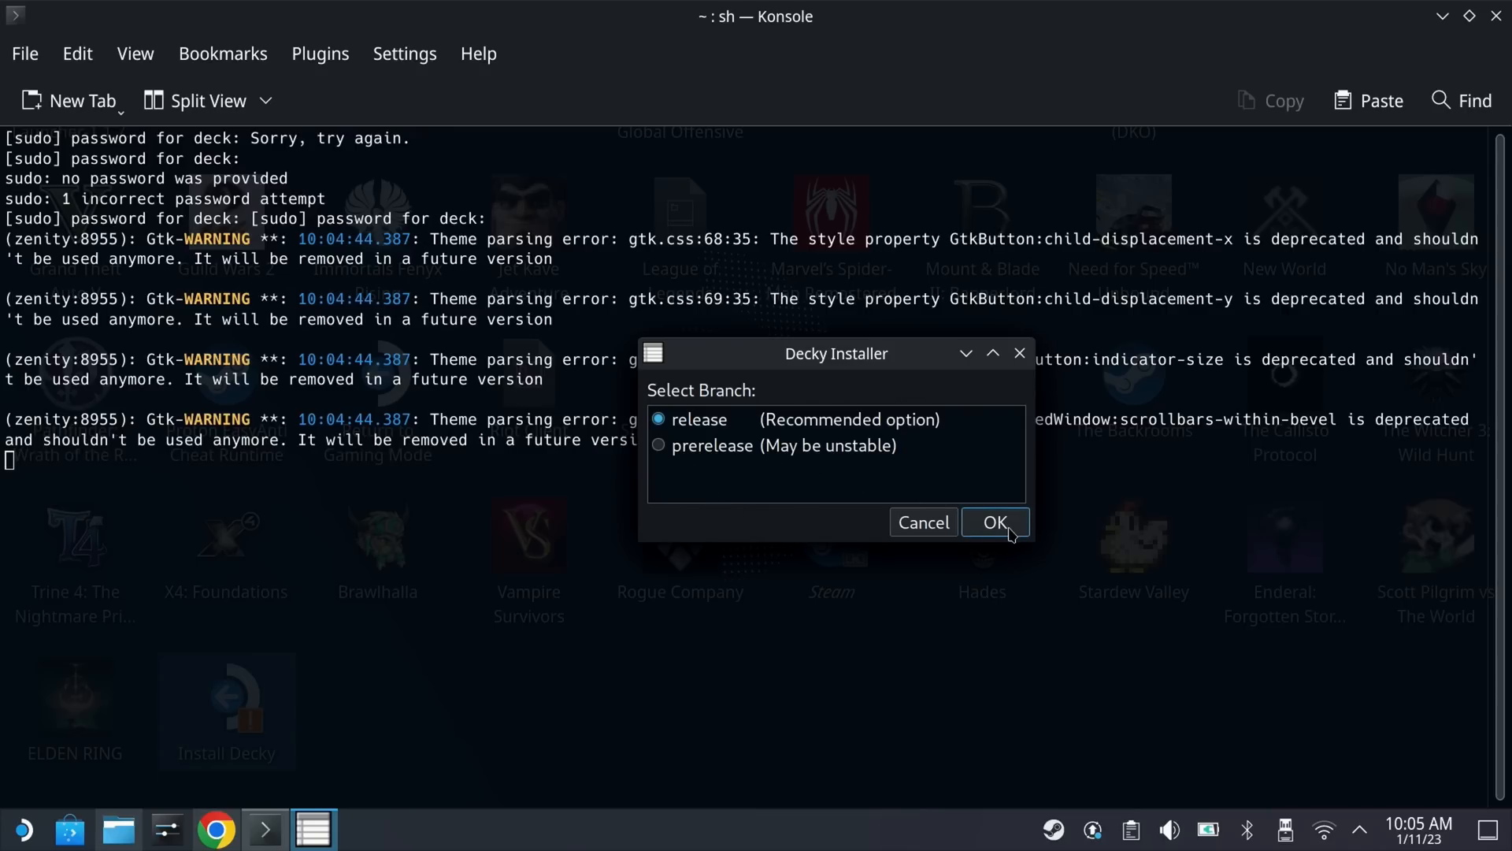
pyautogui.click(994, 522)
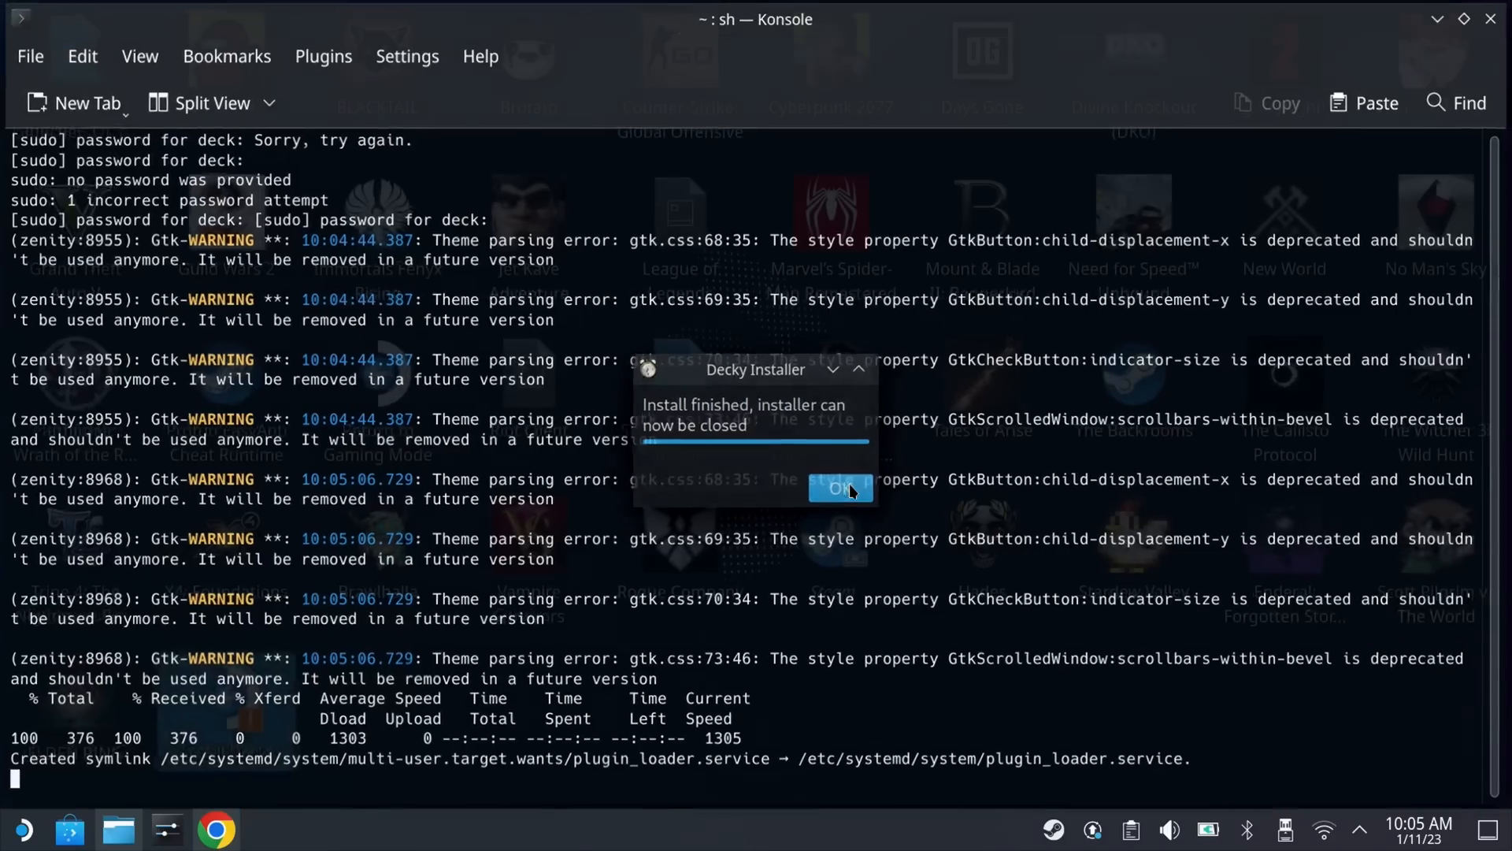
pyautogui.click(839, 488)
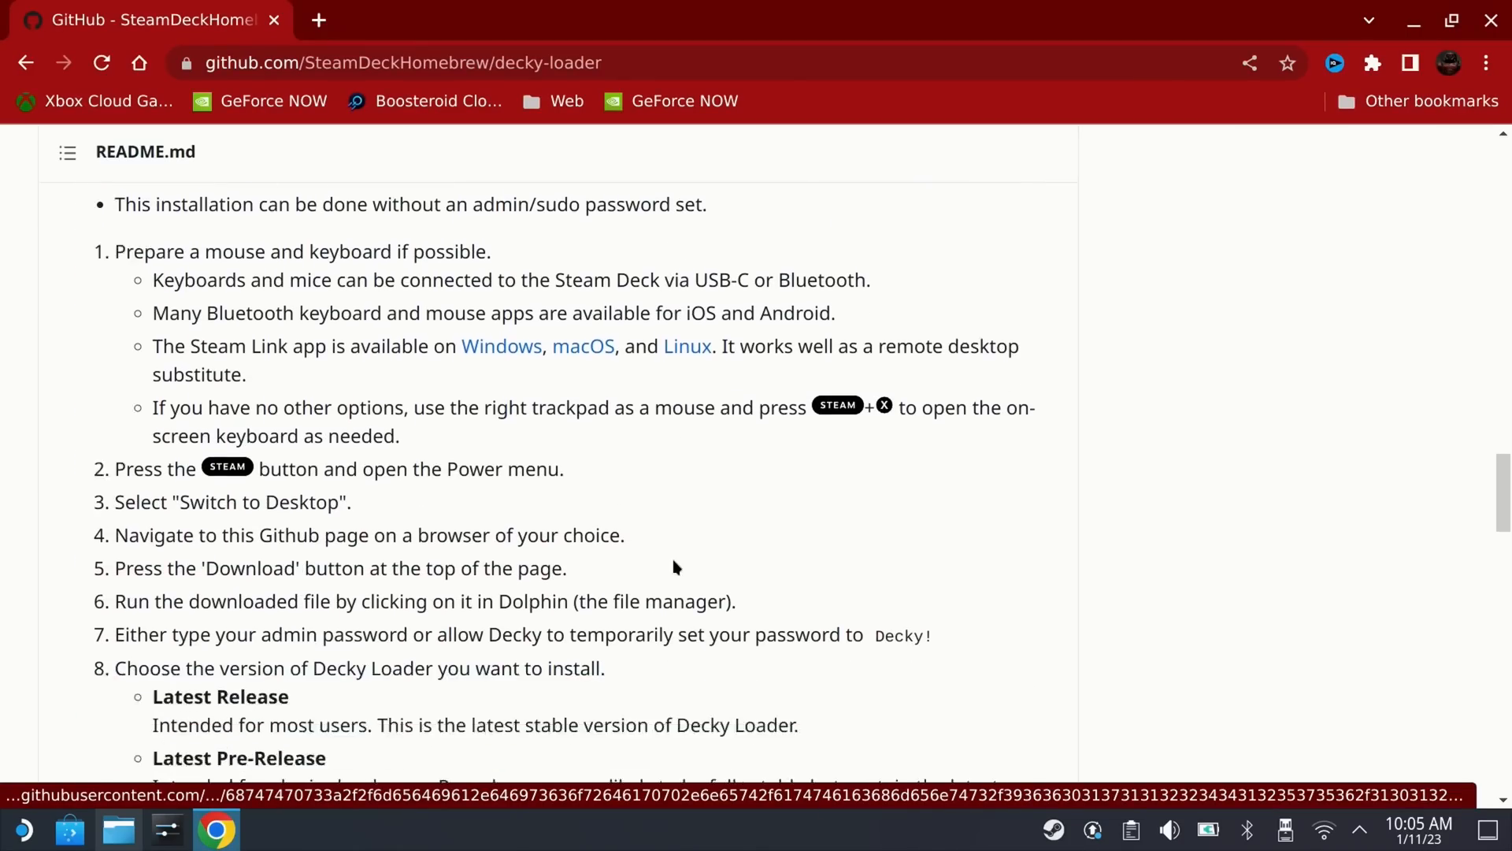
# Scroll through the README's install and uninstall sections, then return to Gaming Mode
pyautogui.scroll(-3)
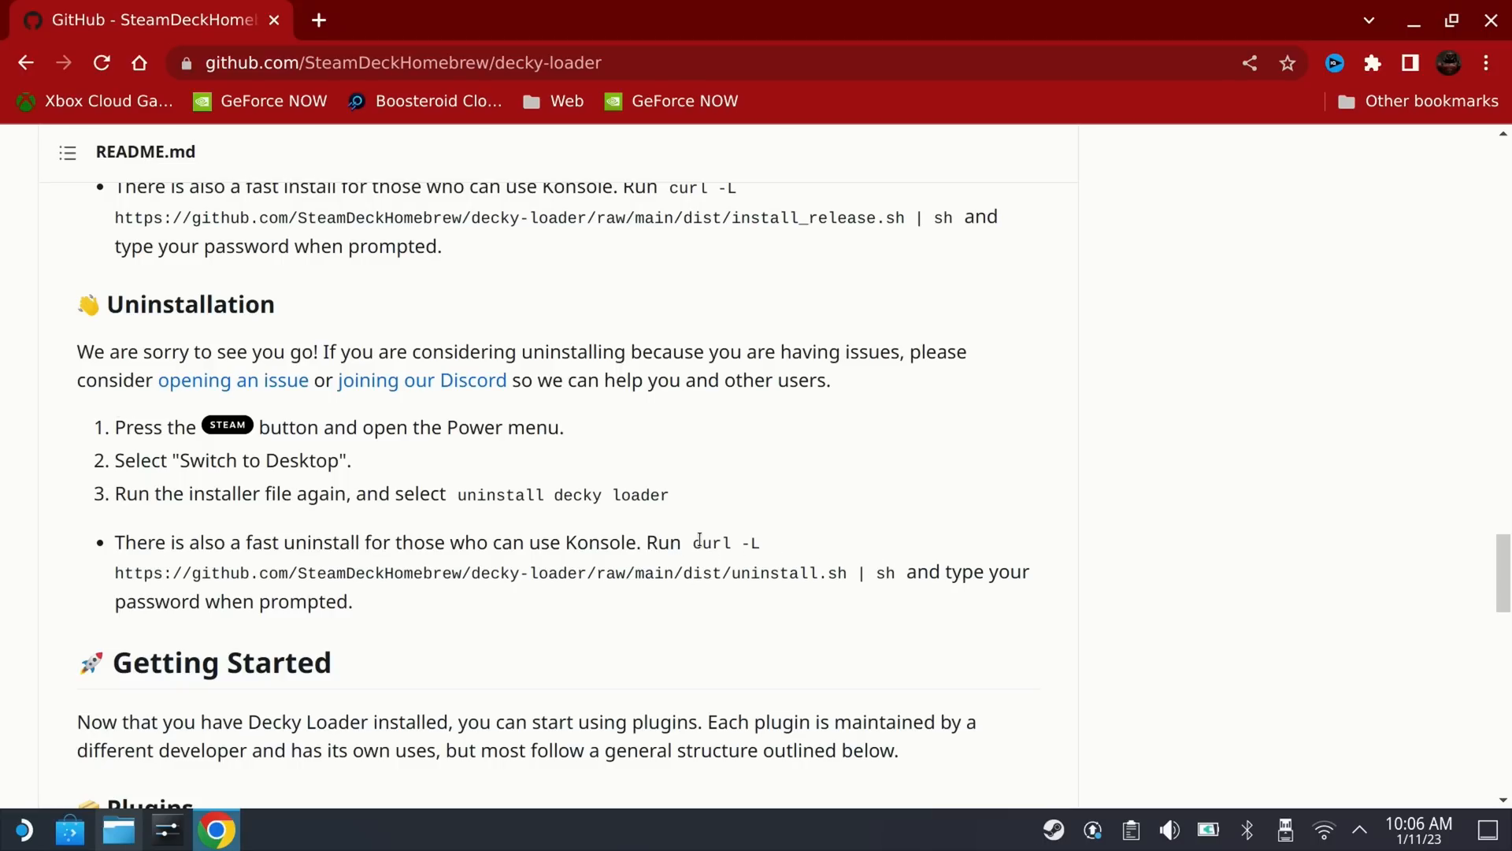
pyautogui.doubleClick(710, 541)
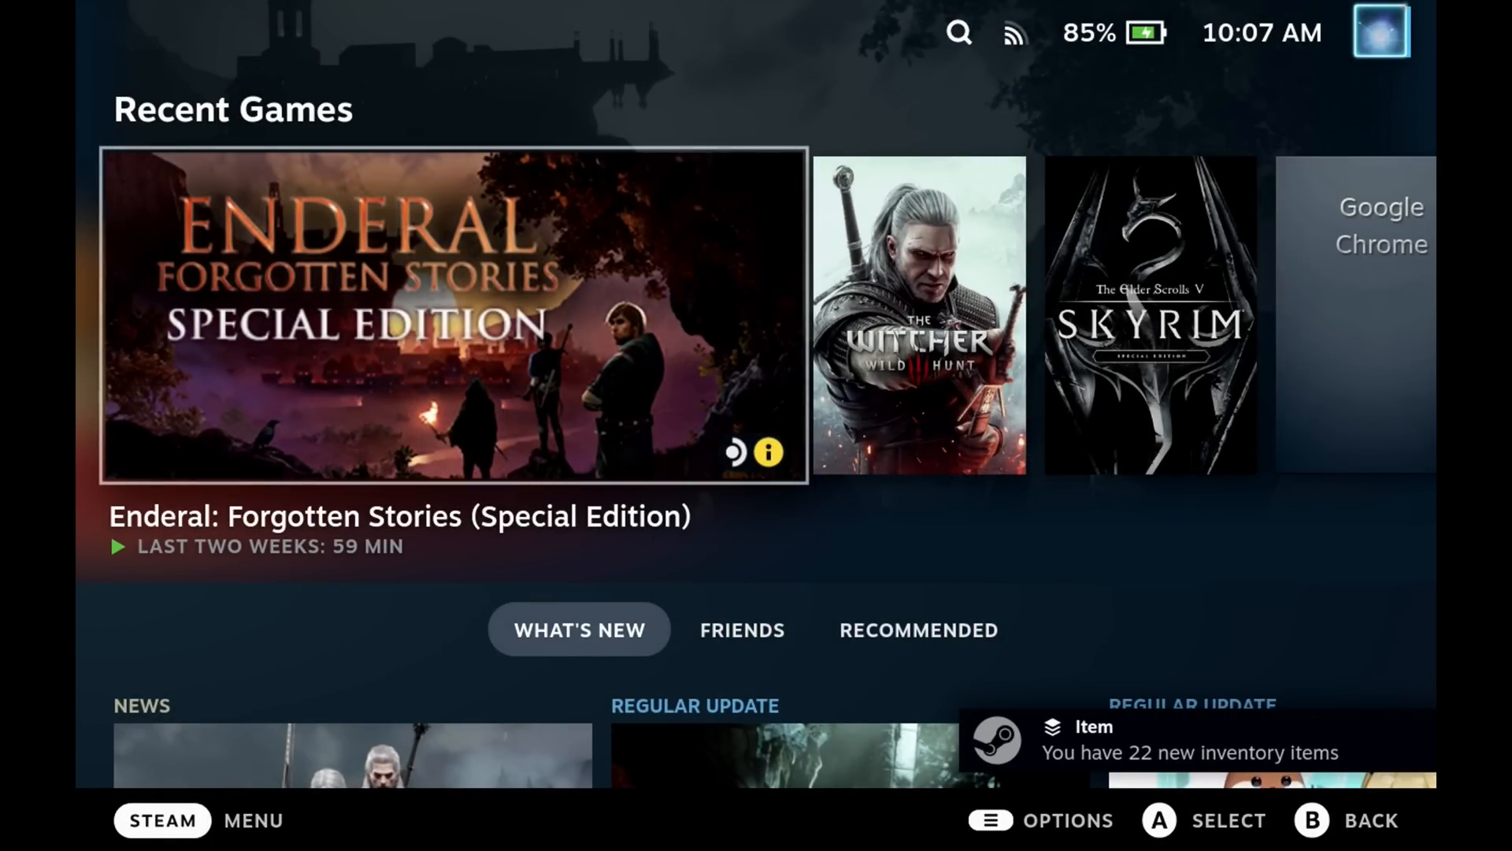
# In the Quick Access Menu, go to the Decky plug tab and open its plugin store
pyautogui.click(1379, 31)
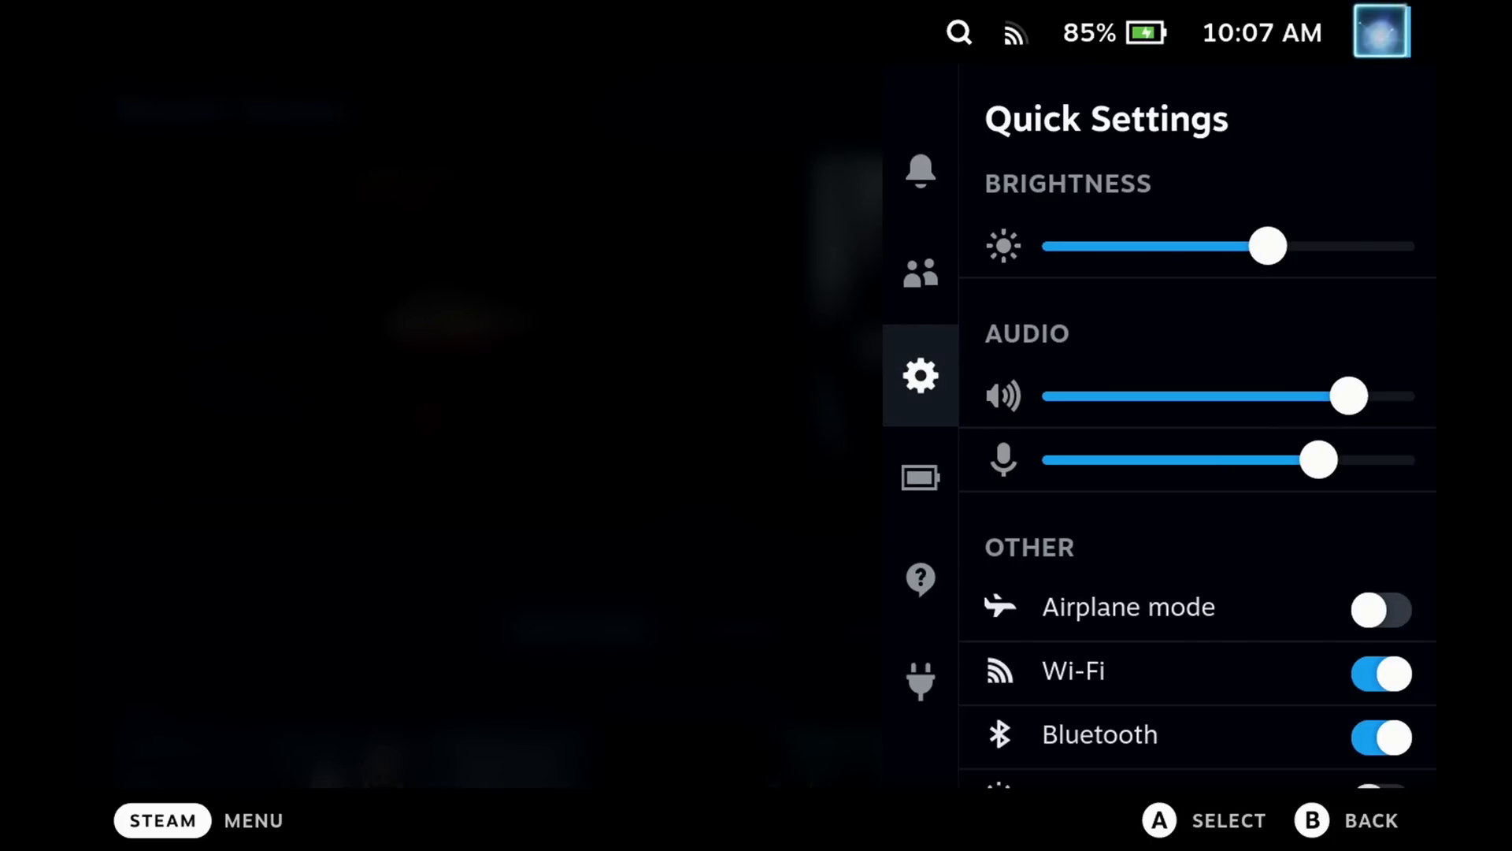
pyautogui.click(919, 681)
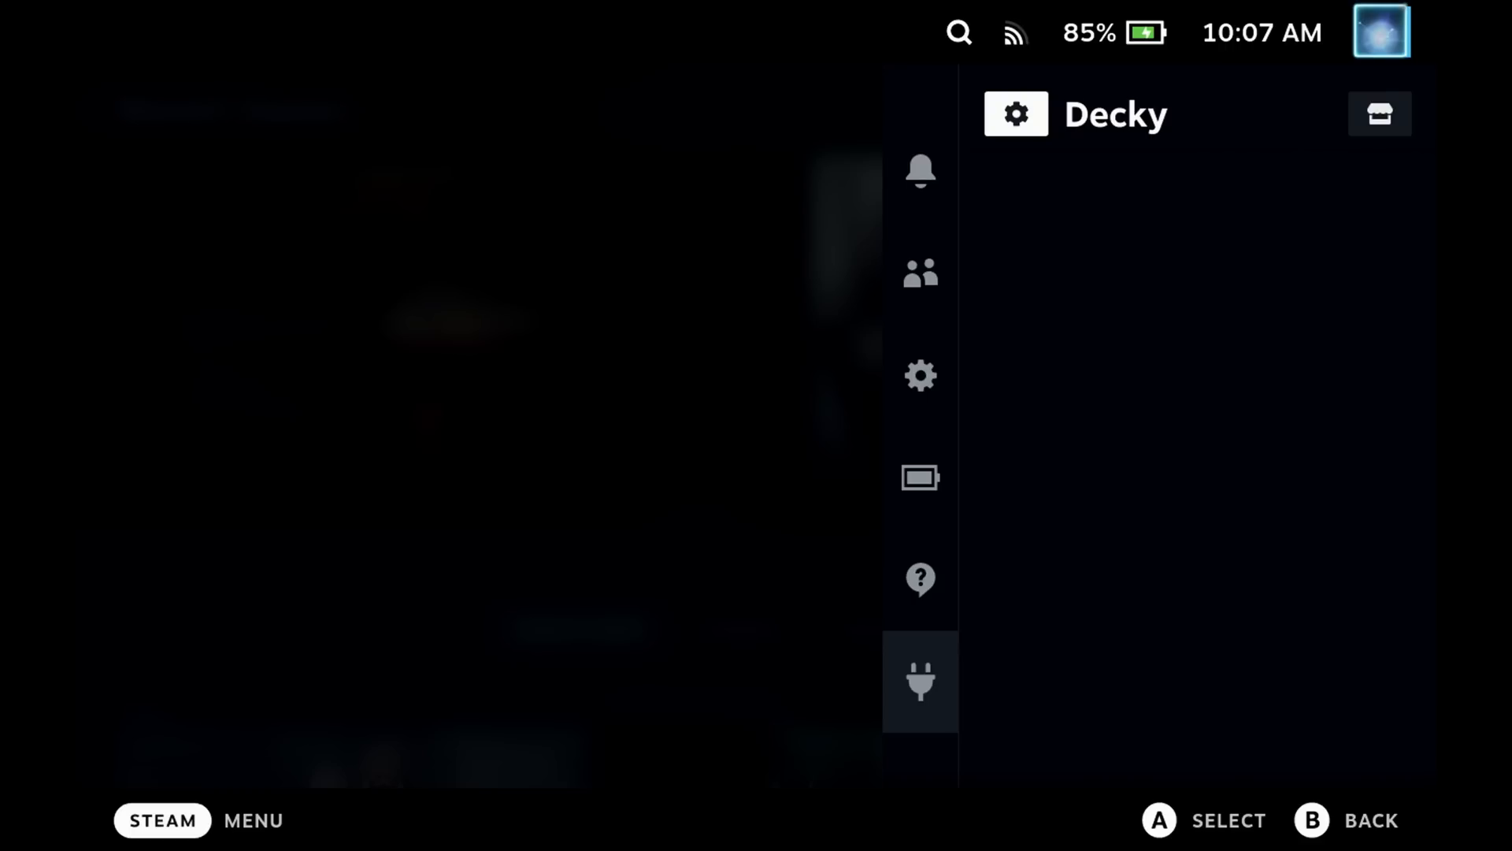
pyautogui.click(1015, 113)
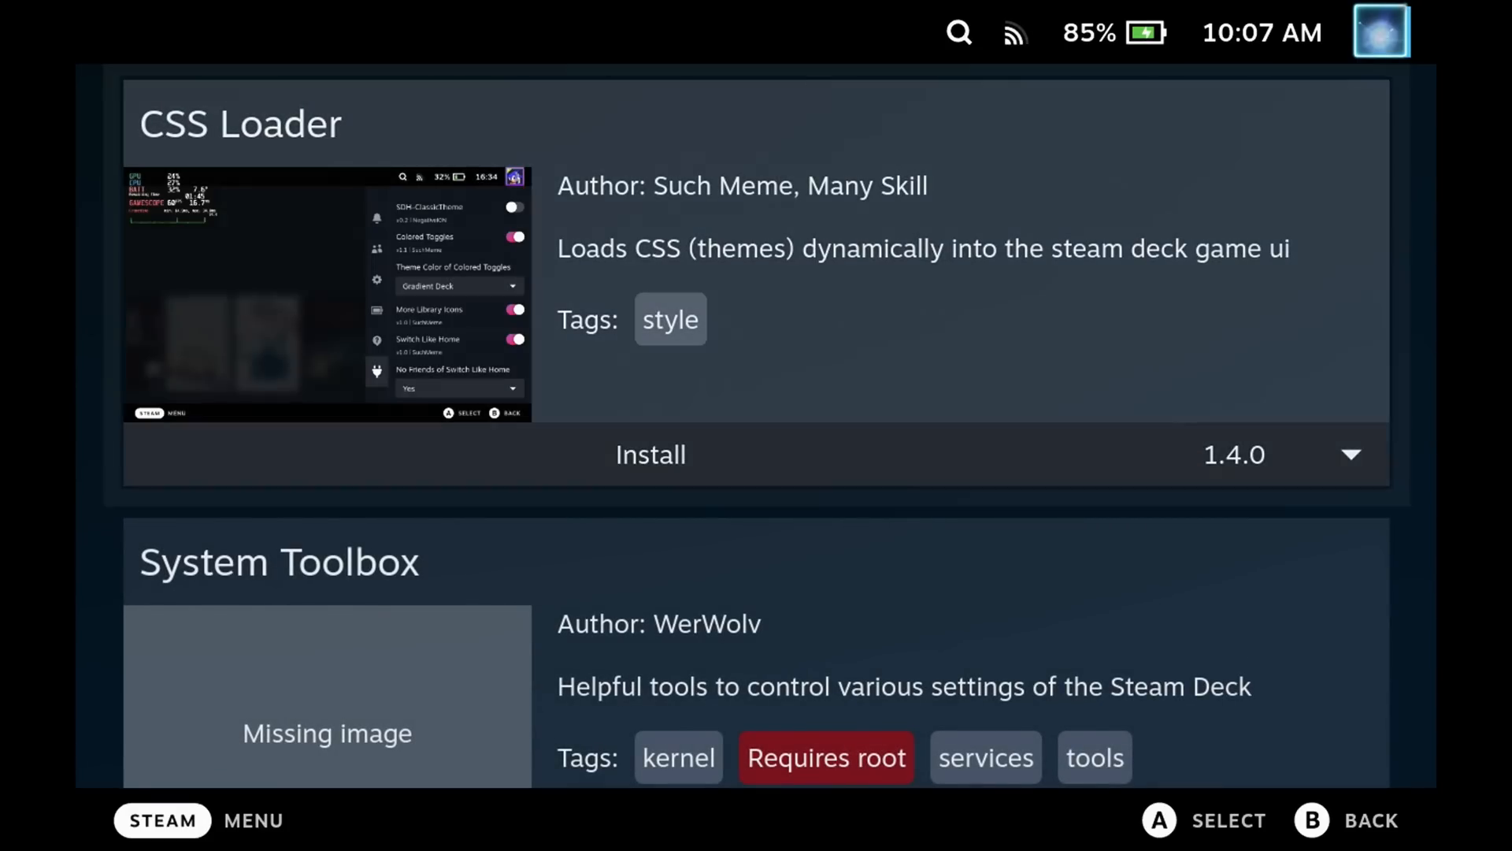
# Install the vibrantDeck plugin from the Decky store
pyautogui.scroll(-3)
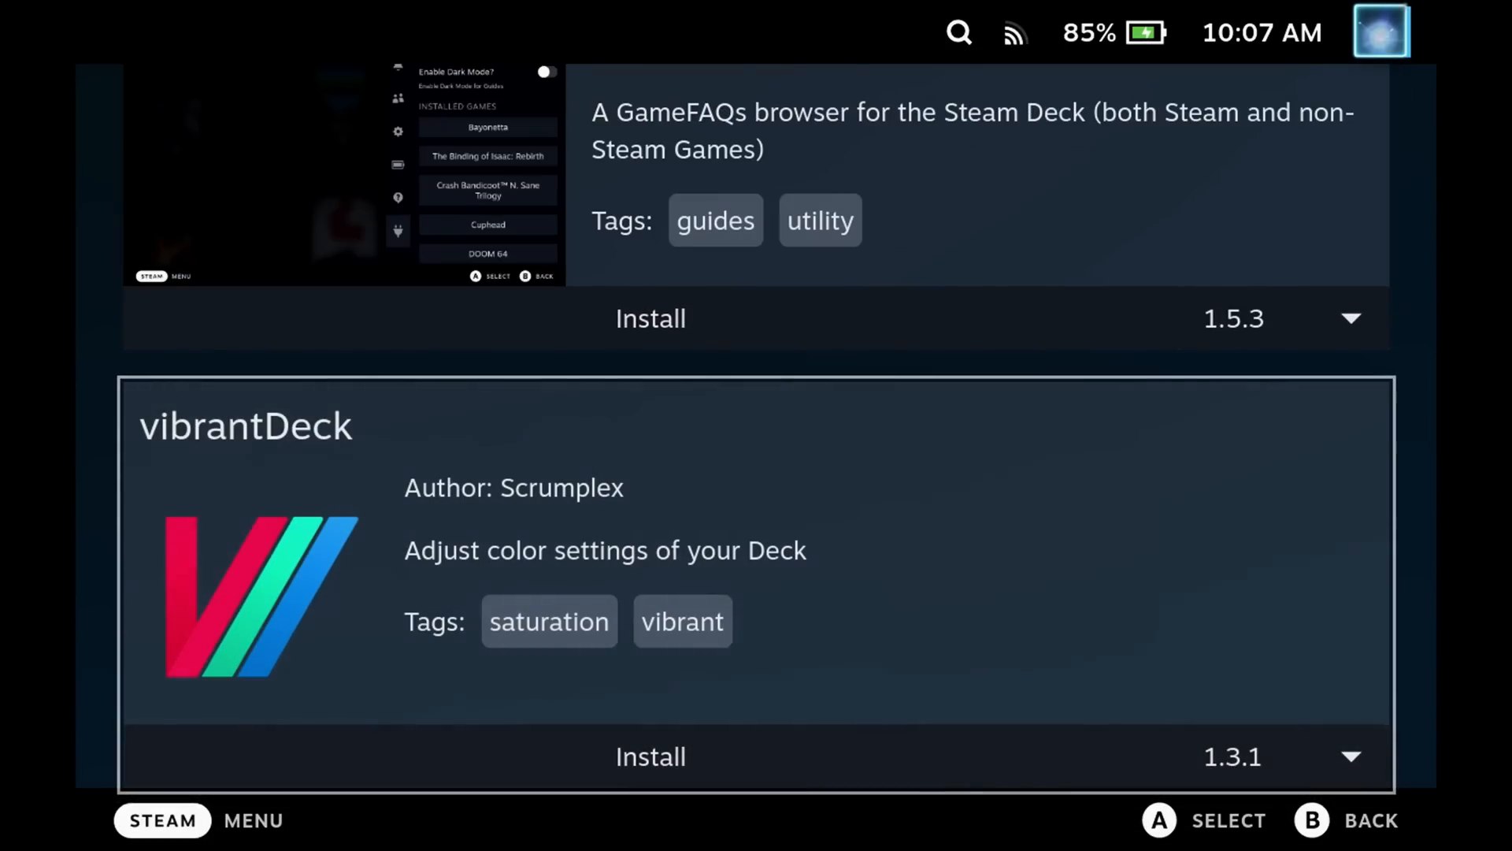
pyautogui.click(650, 756)
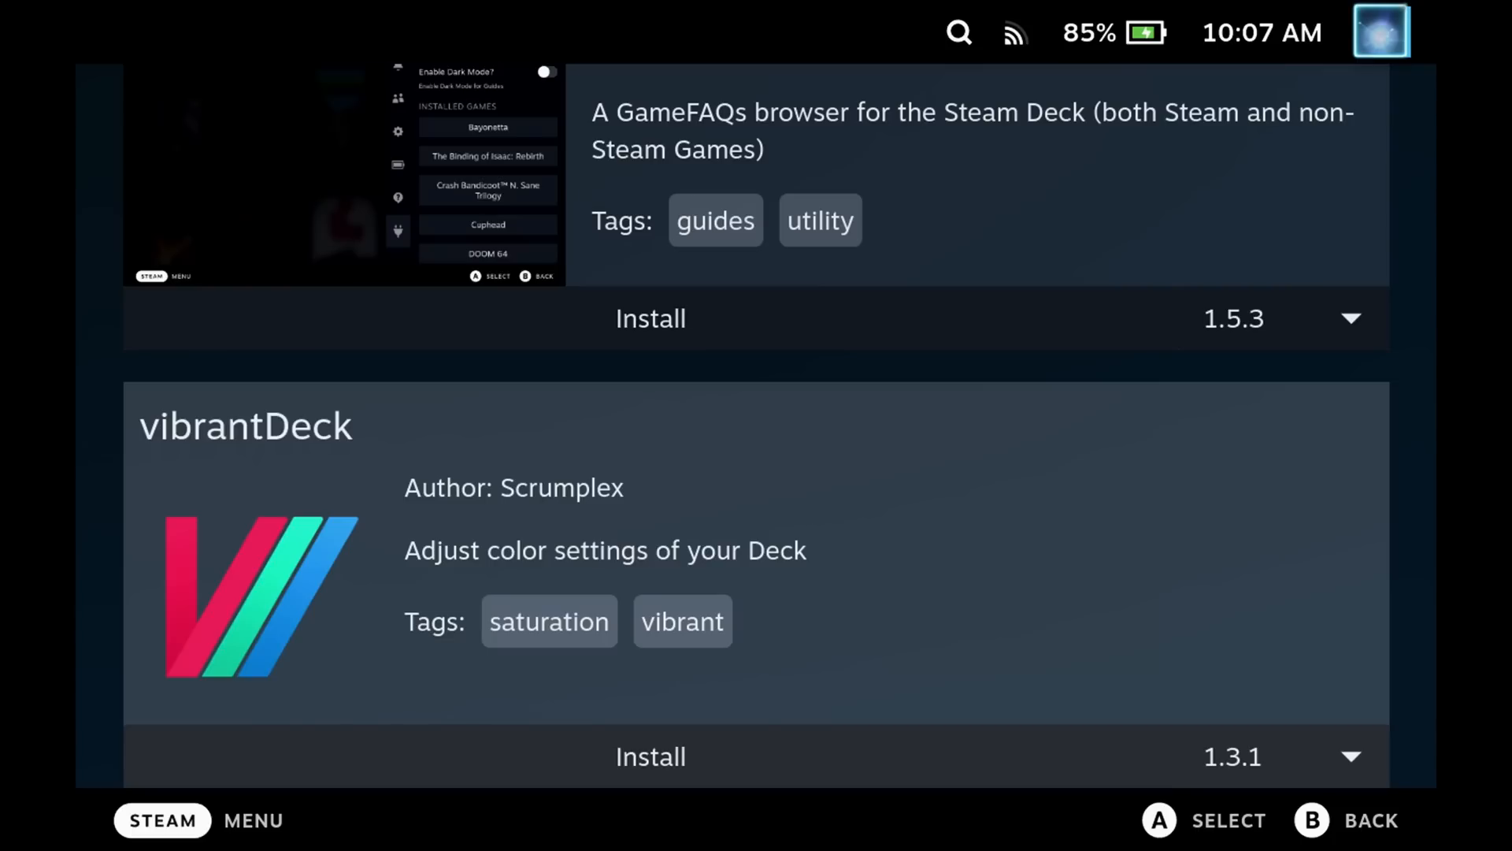
pyautogui.click(919, 678)
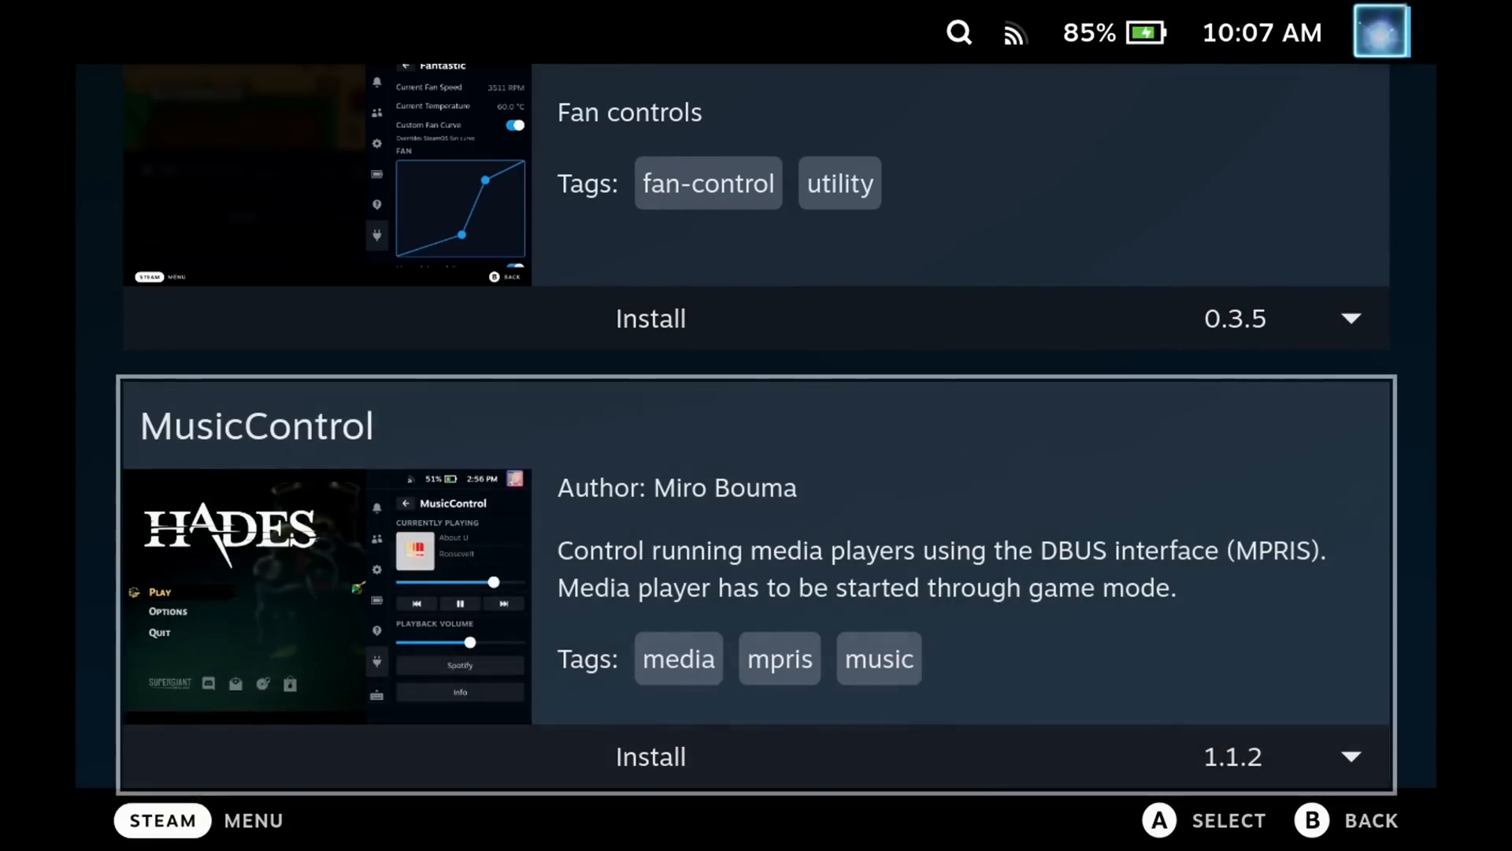
# Install ProtonDB Badges and start installing Pause Games
pyautogui.scroll(-3)
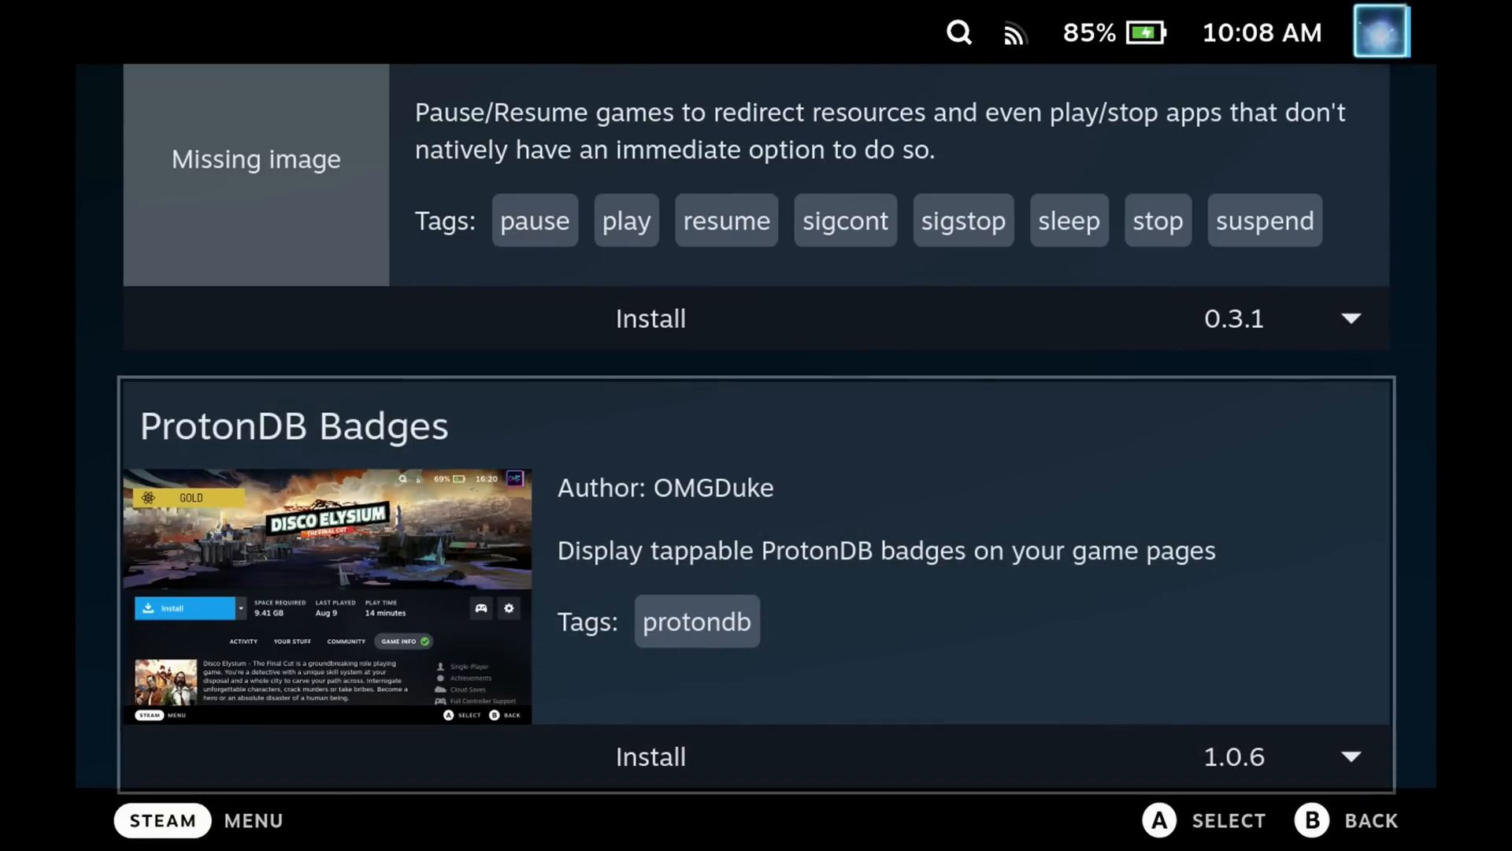
pyautogui.click(649, 756)
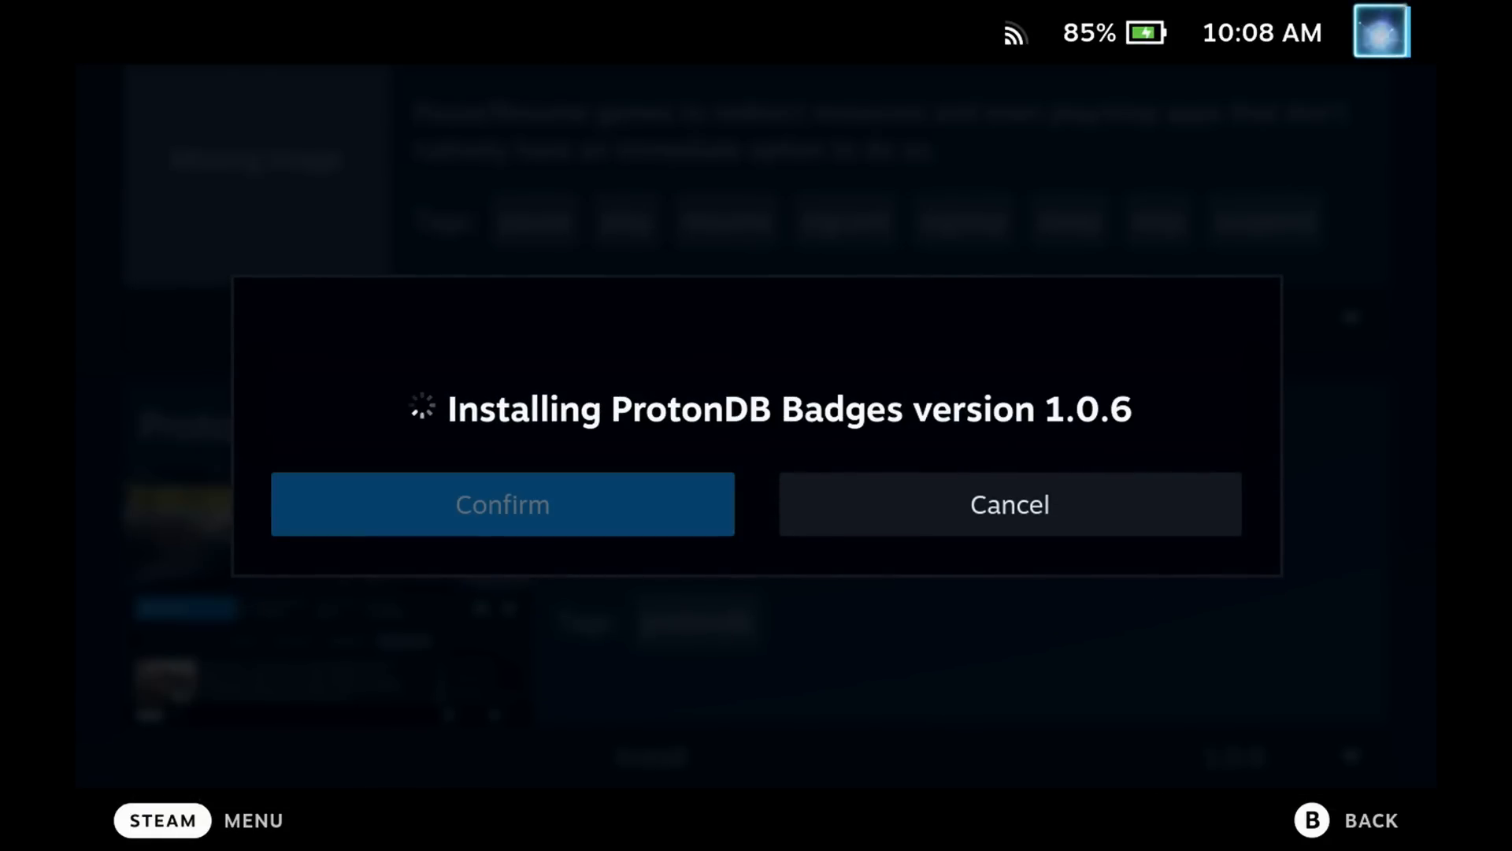
pyautogui.click(501, 504)
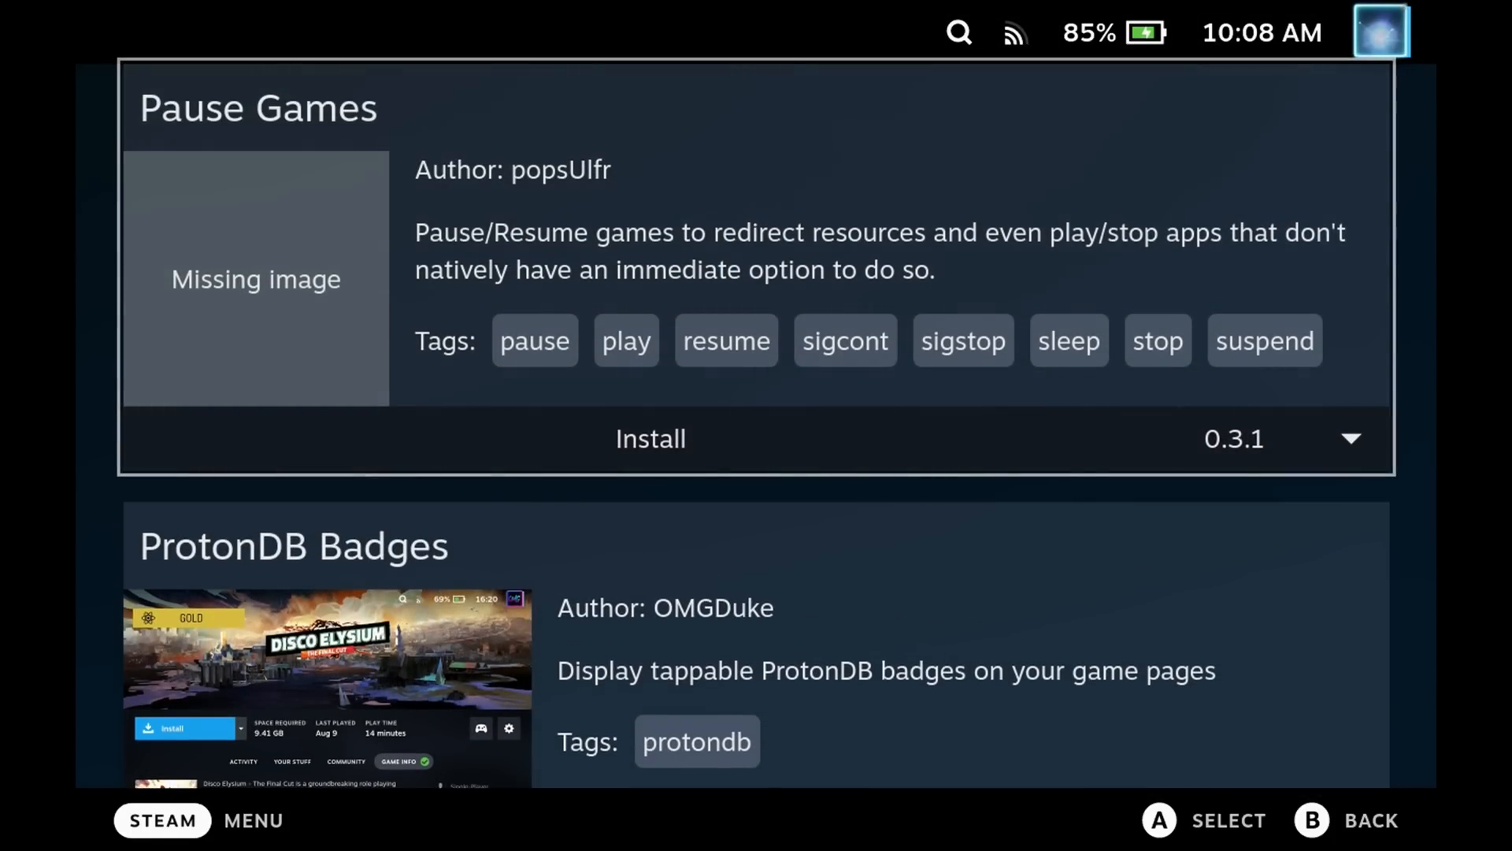
pyautogui.click(652, 438)
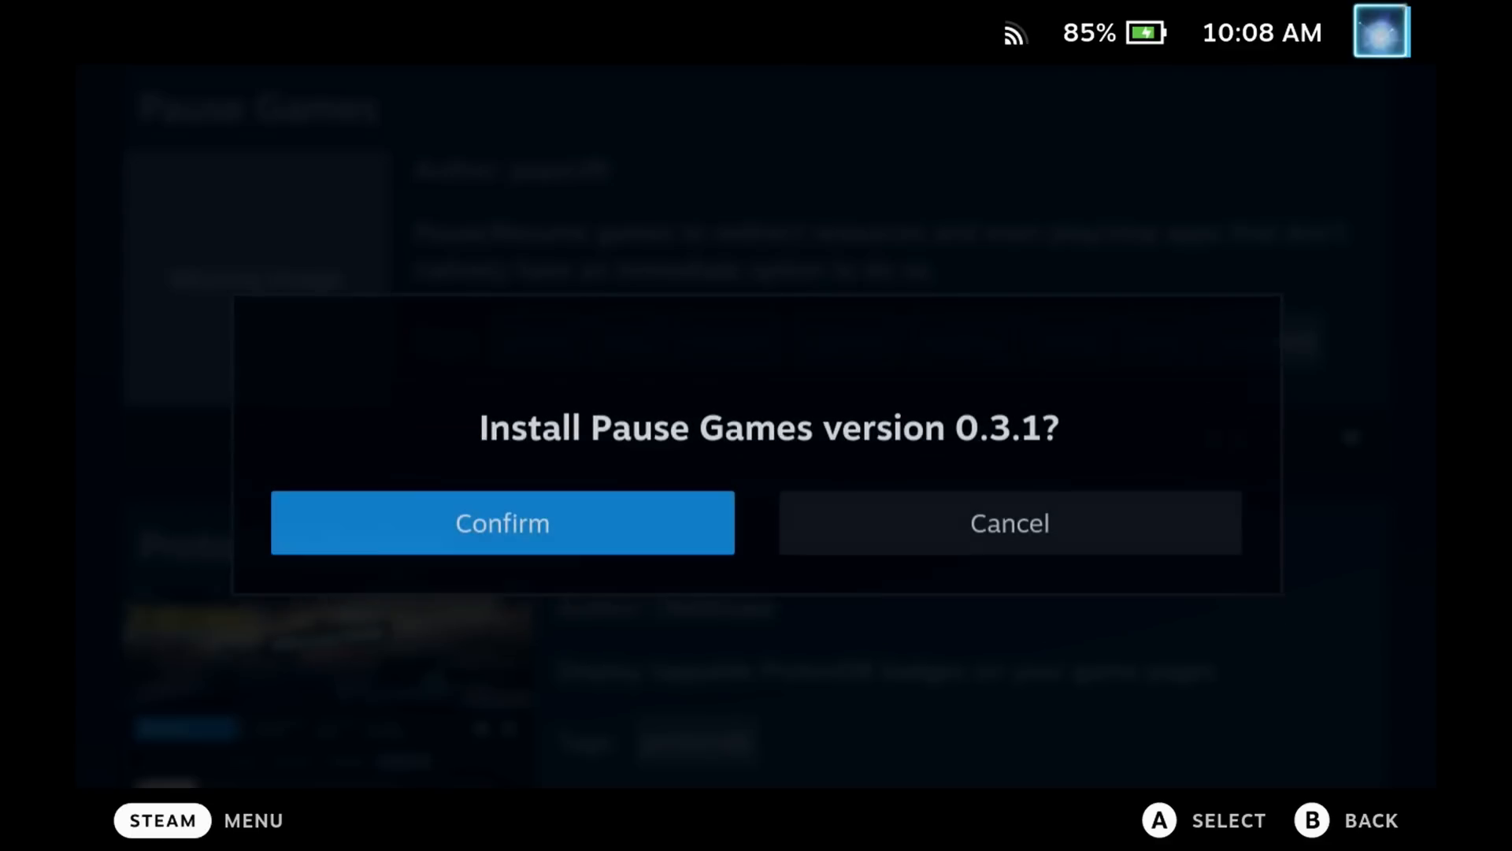